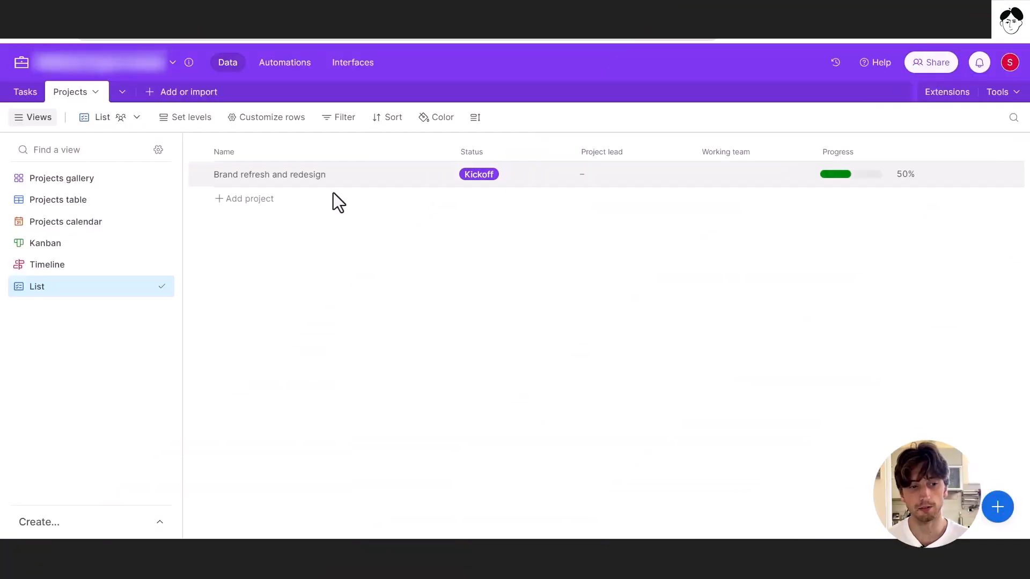
mouse_move(81, 99)
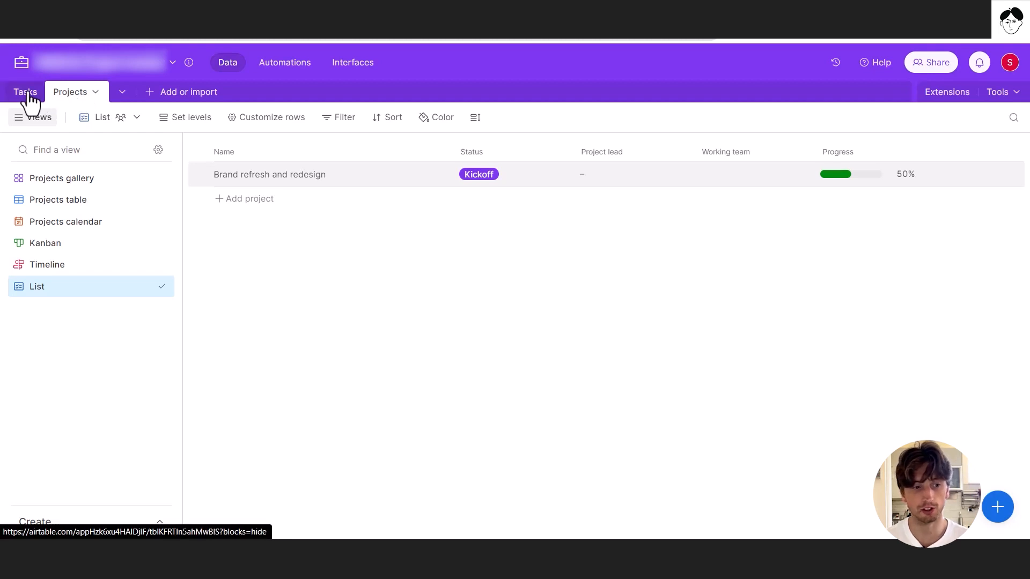
Step: Expand the Brand refresh and redesign record and show its 7 hidden fields down to Tasks
click(25, 91)
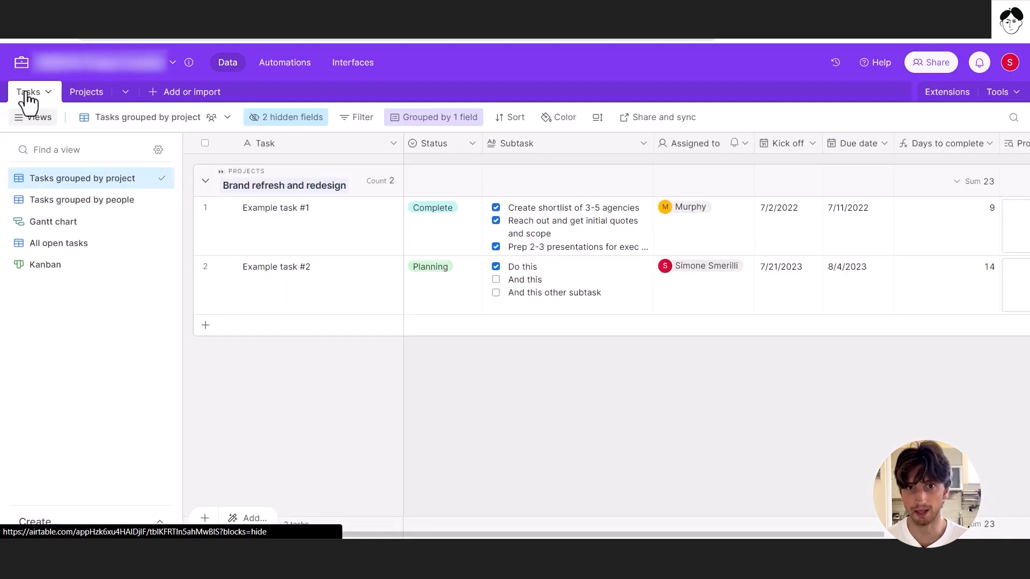
click(86, 92)
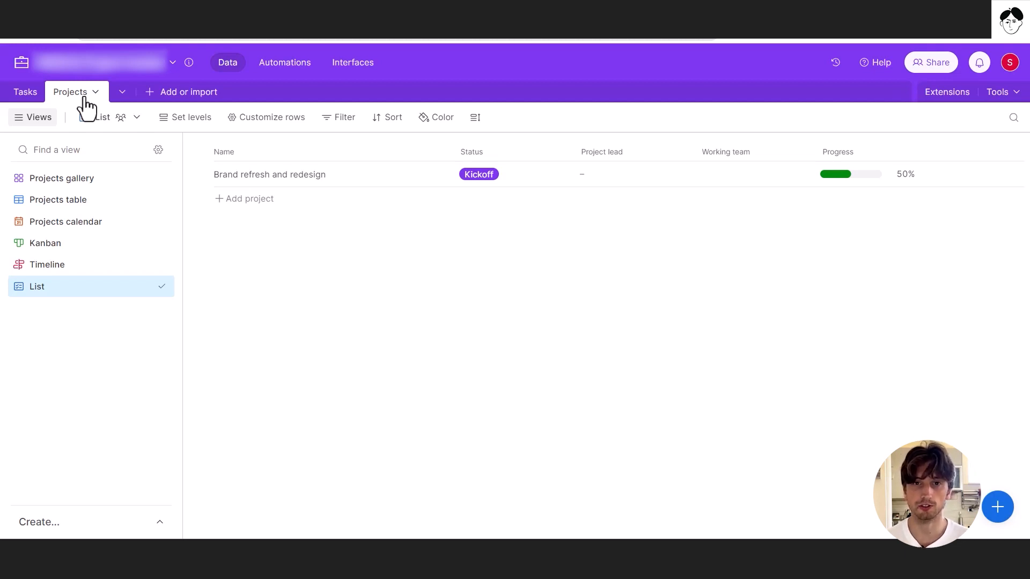
mouse_move(220, 155)
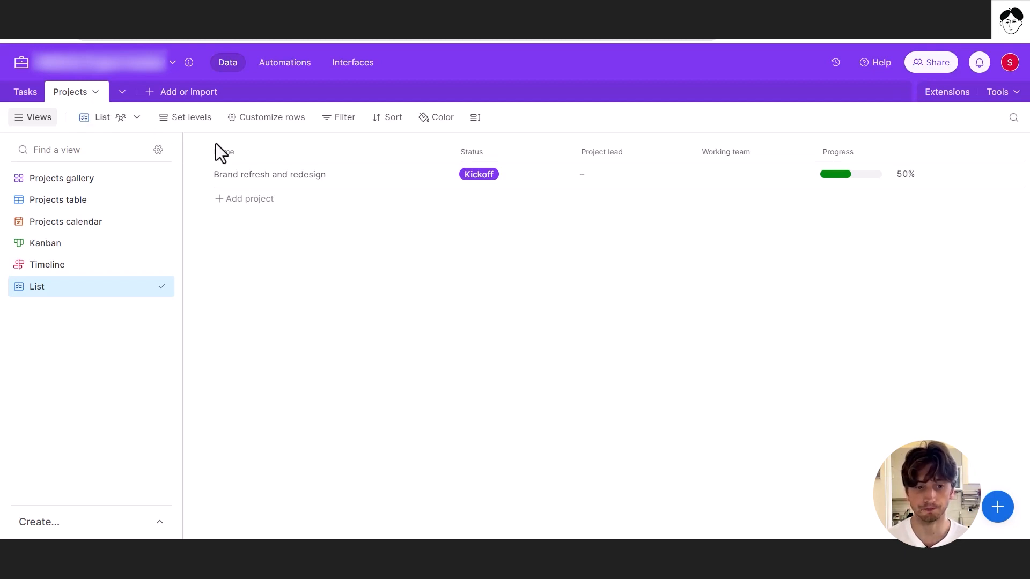
mouse_move(418, 185)
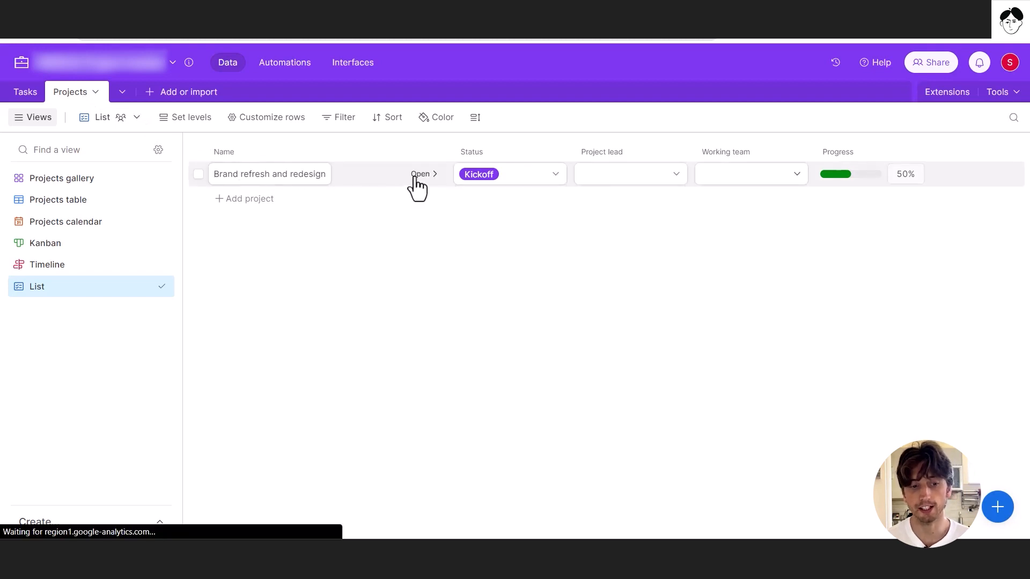
click(419, 173)
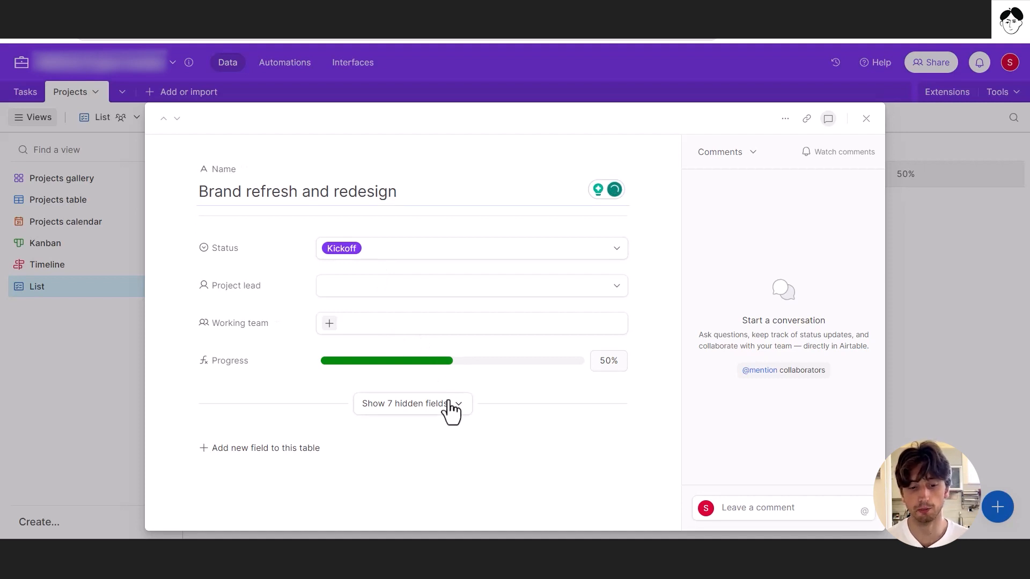
click(405, 404)
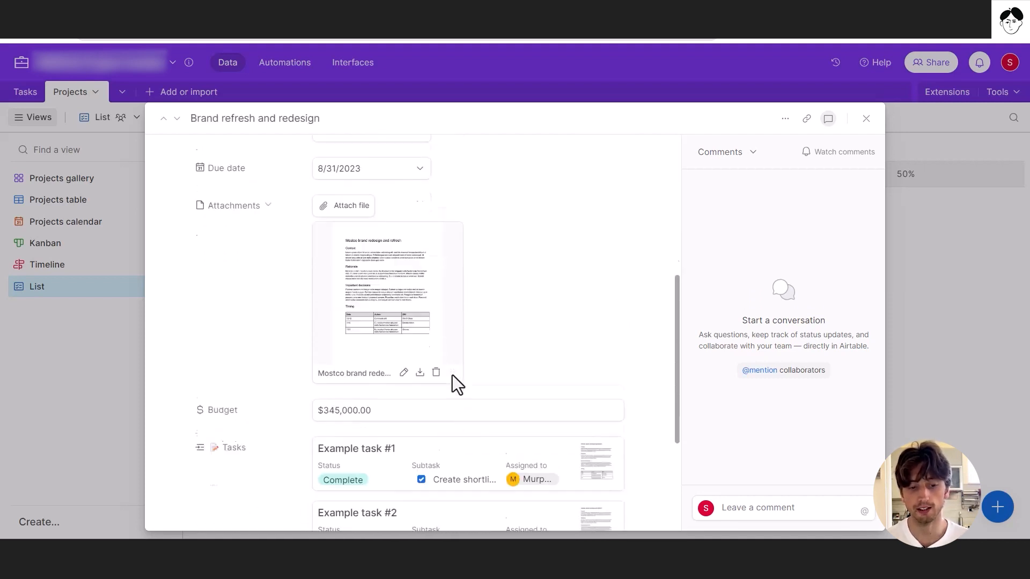
scroll(down, 3)
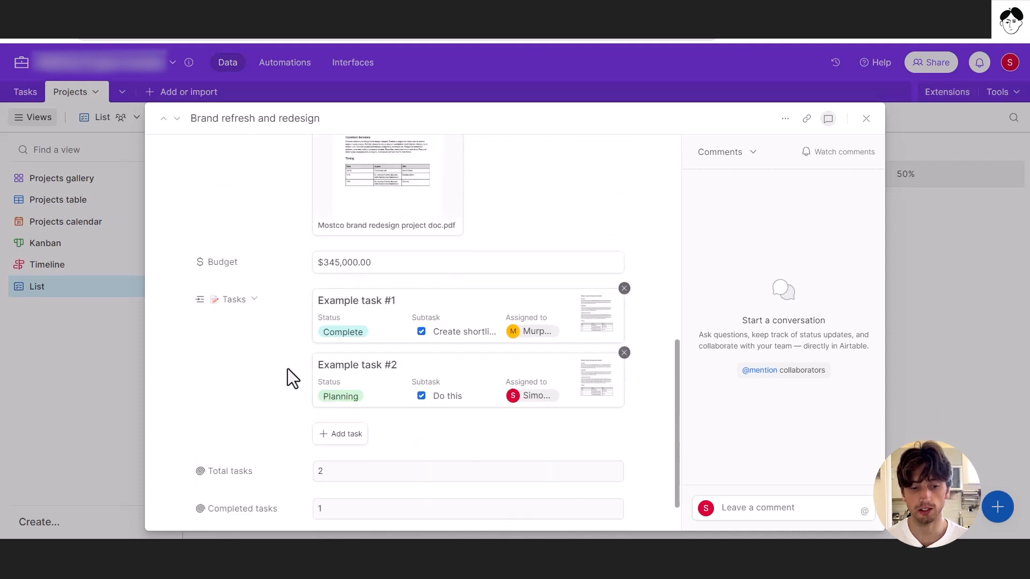
mouse_move(234, 305)
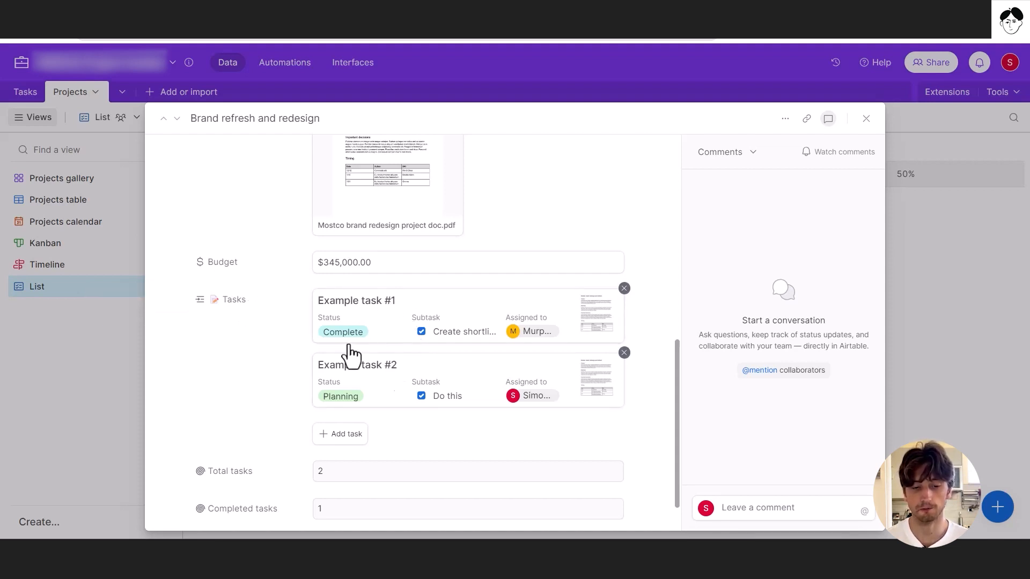
mouse_move(159, 361)
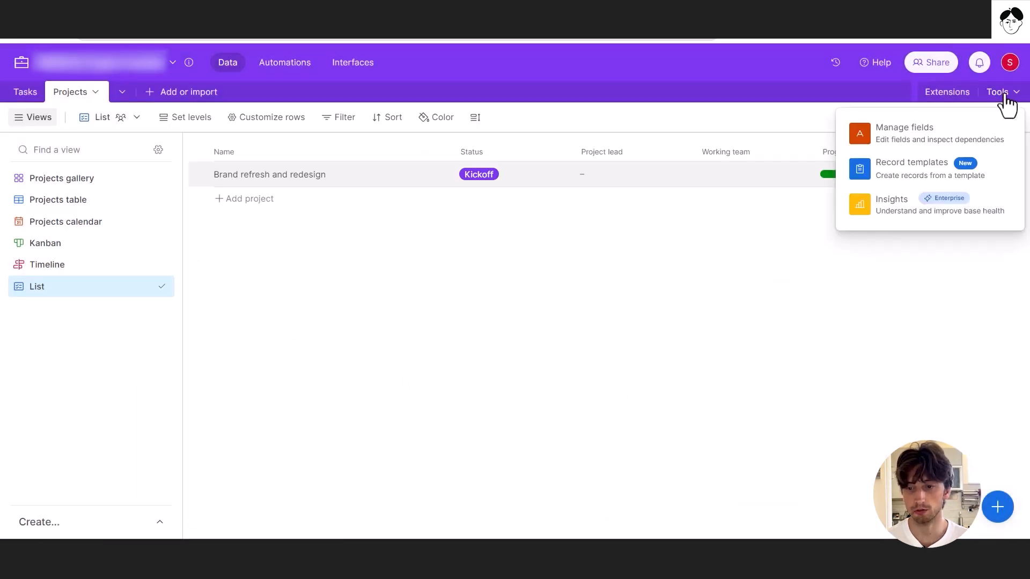
mouse_move(923, 177)
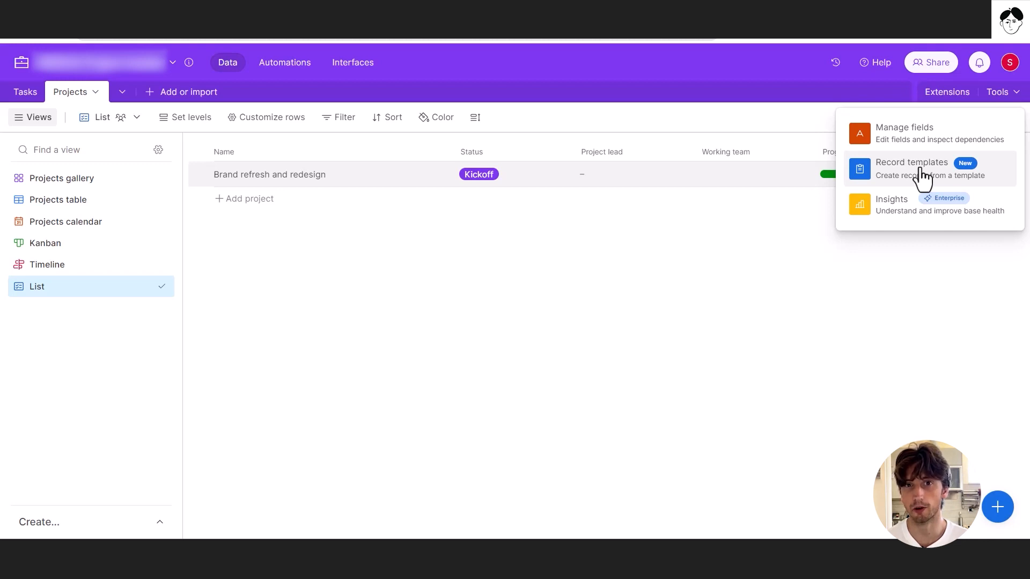
Step: Open Record templates to view Sample Project Template #1
click(912, 169)
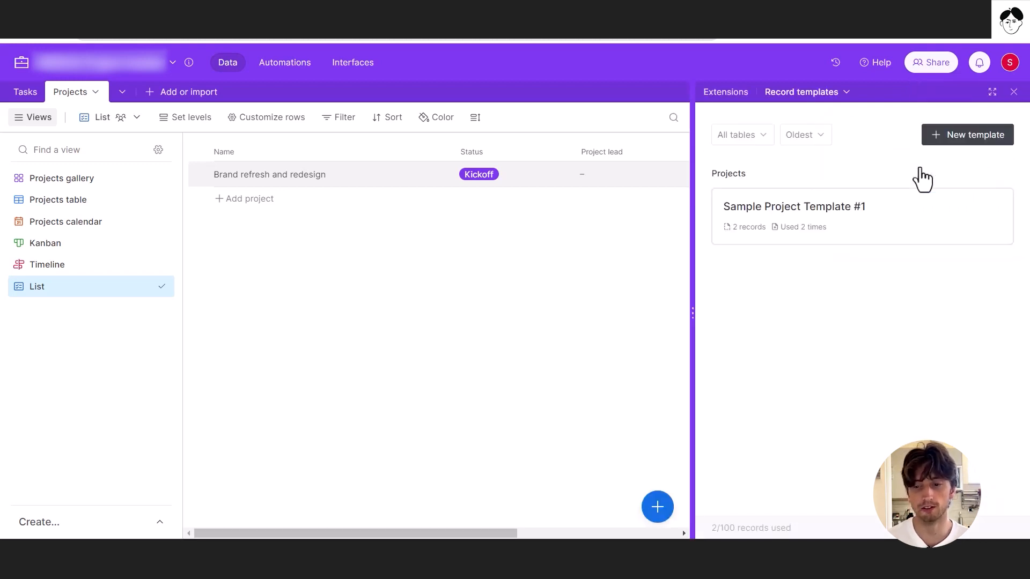
mouse_move(985, 151)
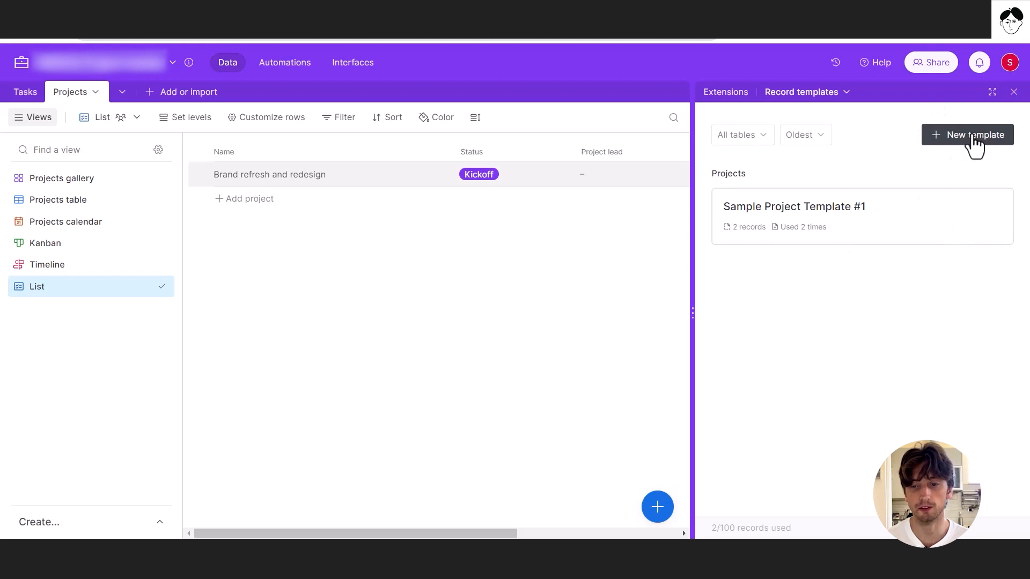
mouse_move(863, 217)
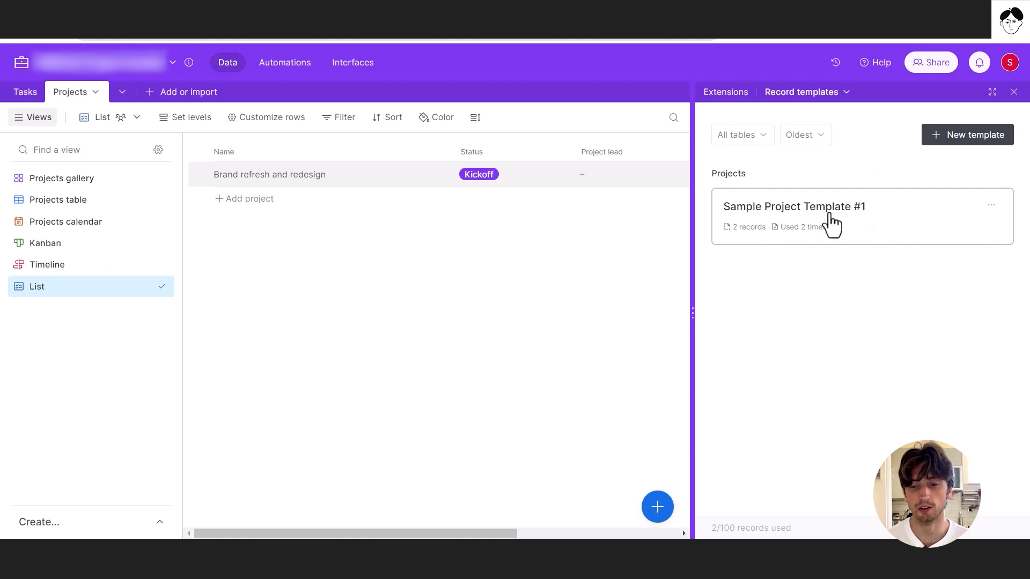
Step: Rename Sample Project Template #1 to 'Onboarding project' and review its name and due date fields
click(793, 207)
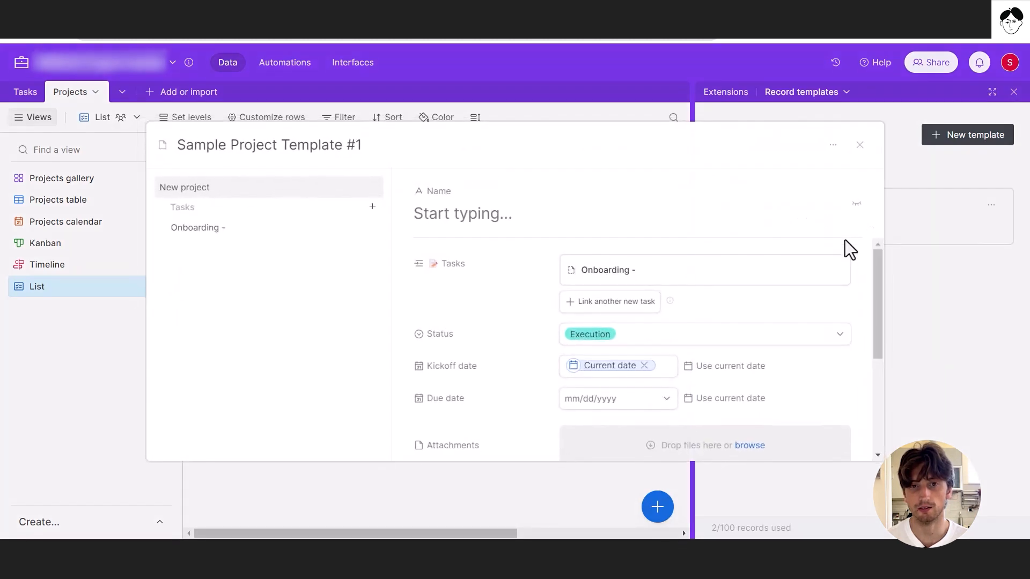
mouse_move(734, 194)
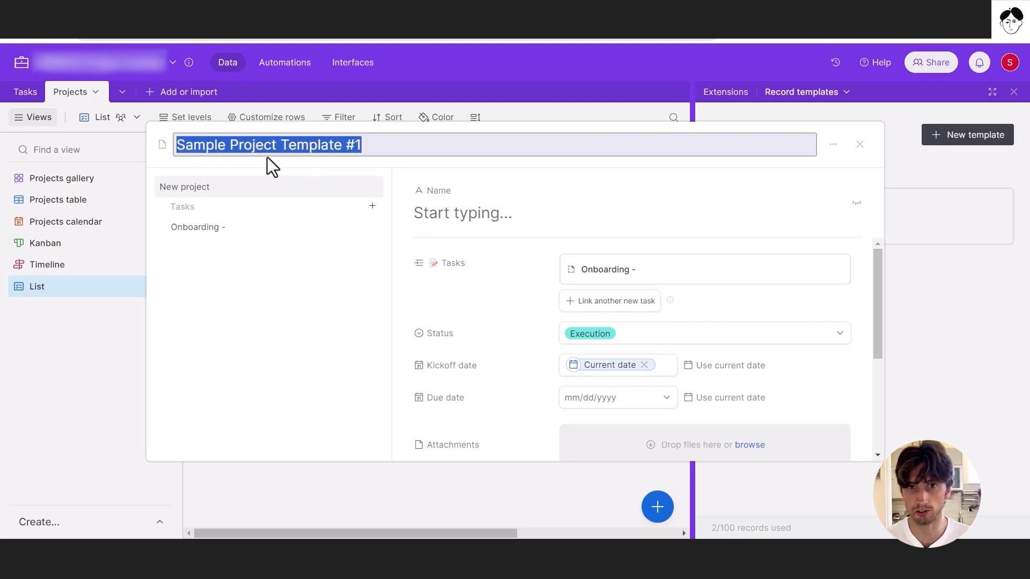
text(Onboarding project)
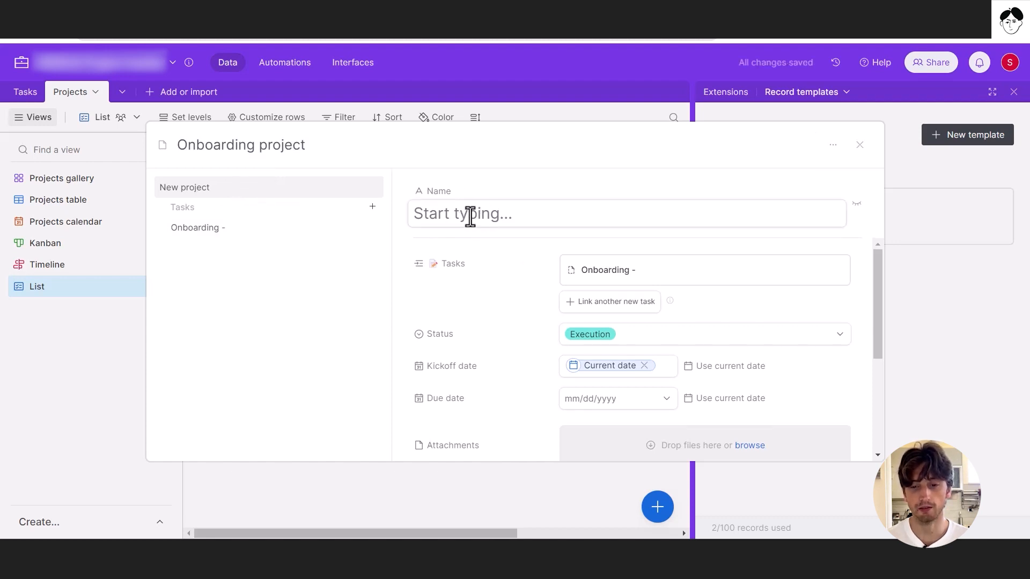
mouse_move(536, 209)
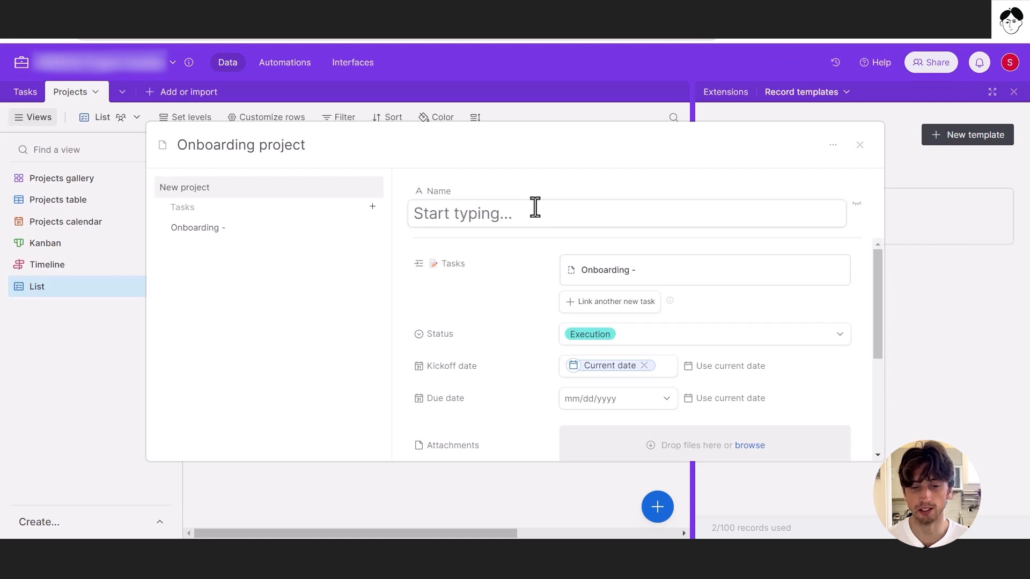
click(542, 214)
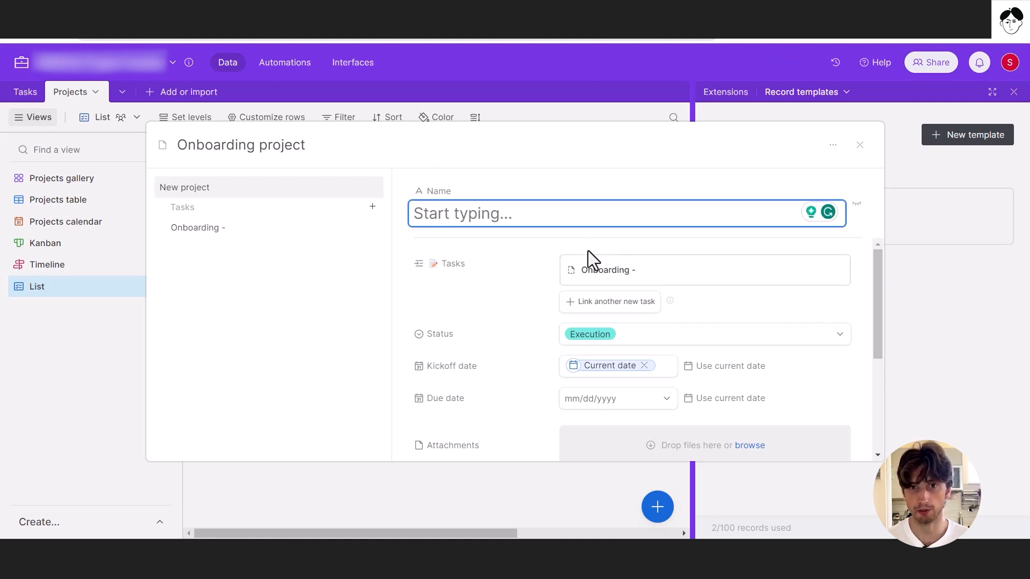
scroll(down, 3)
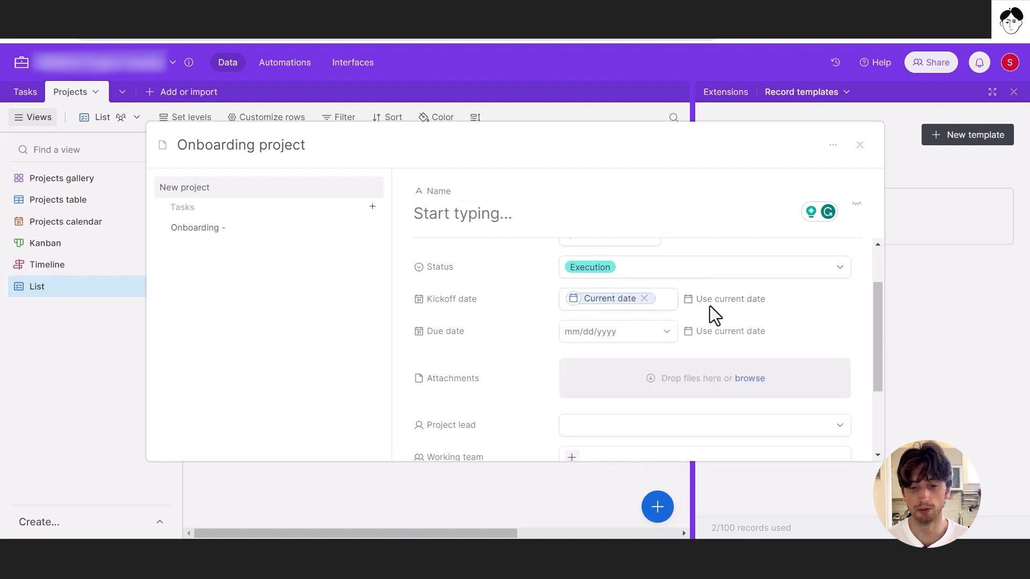
mouse_move(689, 305)
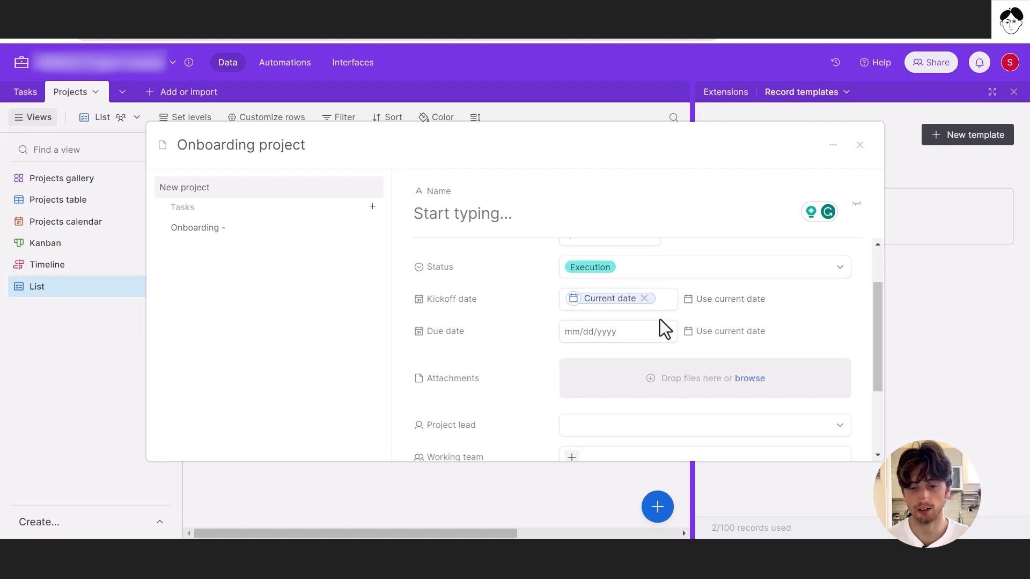
click(618, 332)
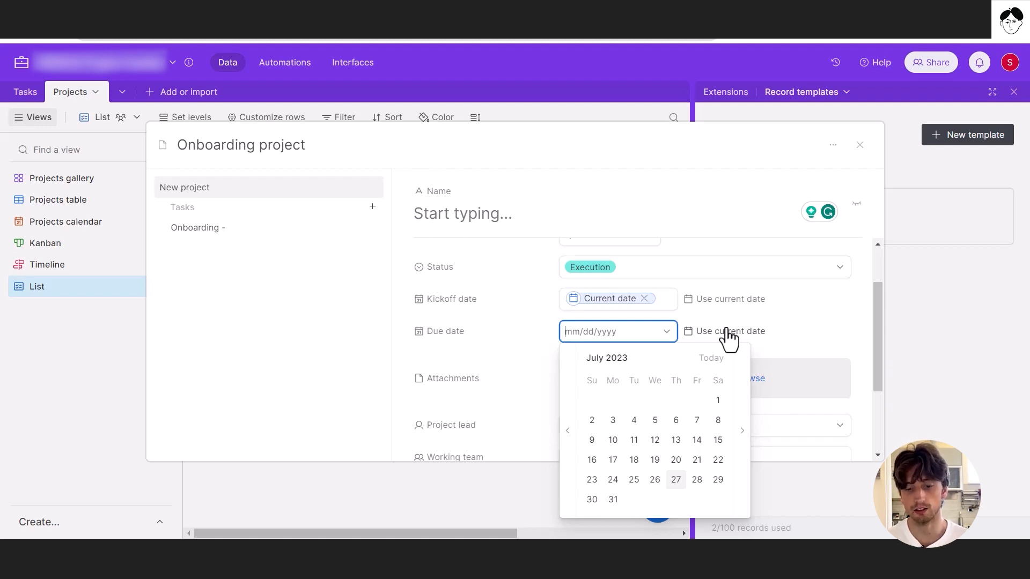
mouse_move(825, 359)
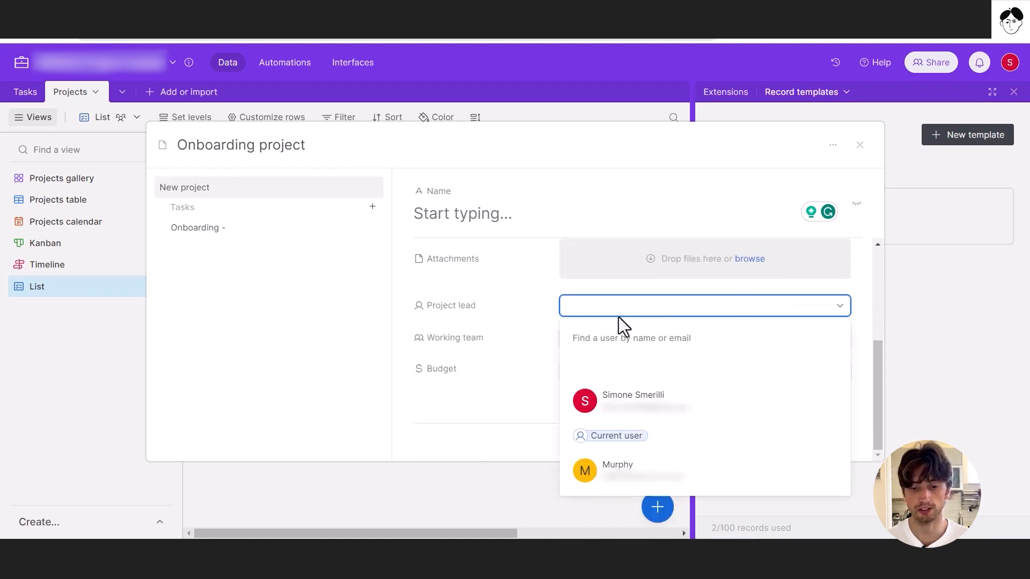
mouse_move(616, 443)
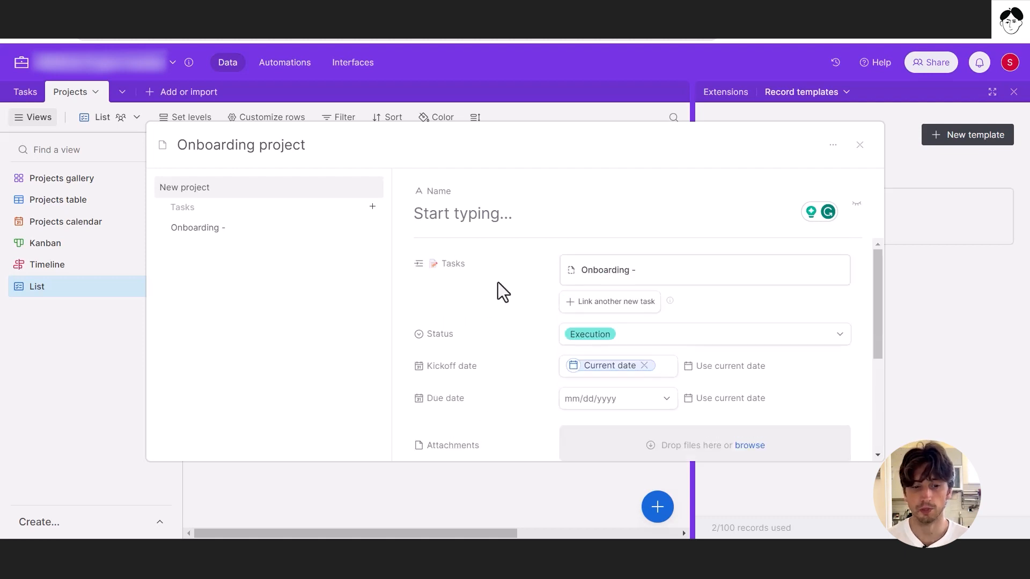
mouse_move(306, 233)
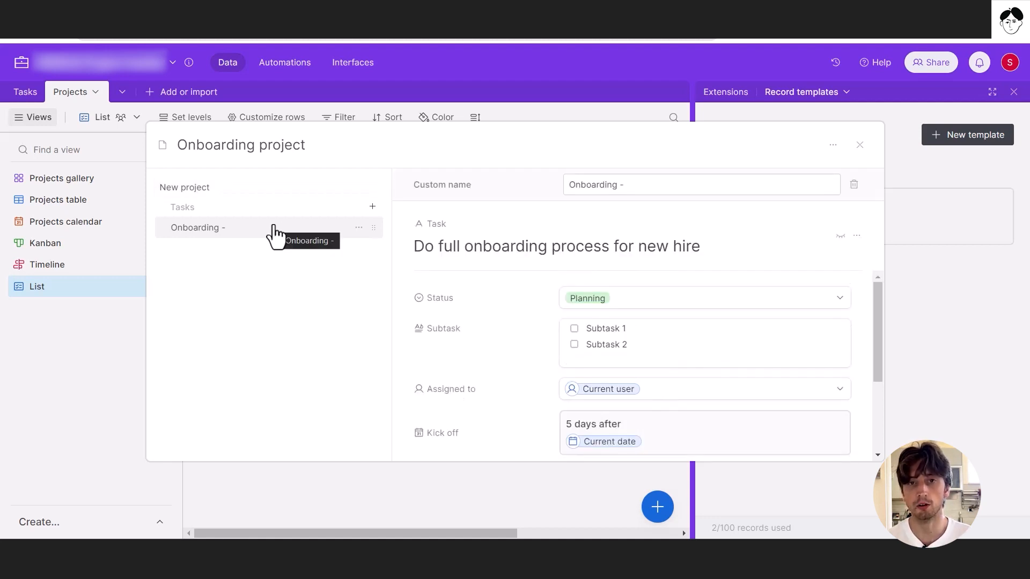
mouse_move(162, 168)
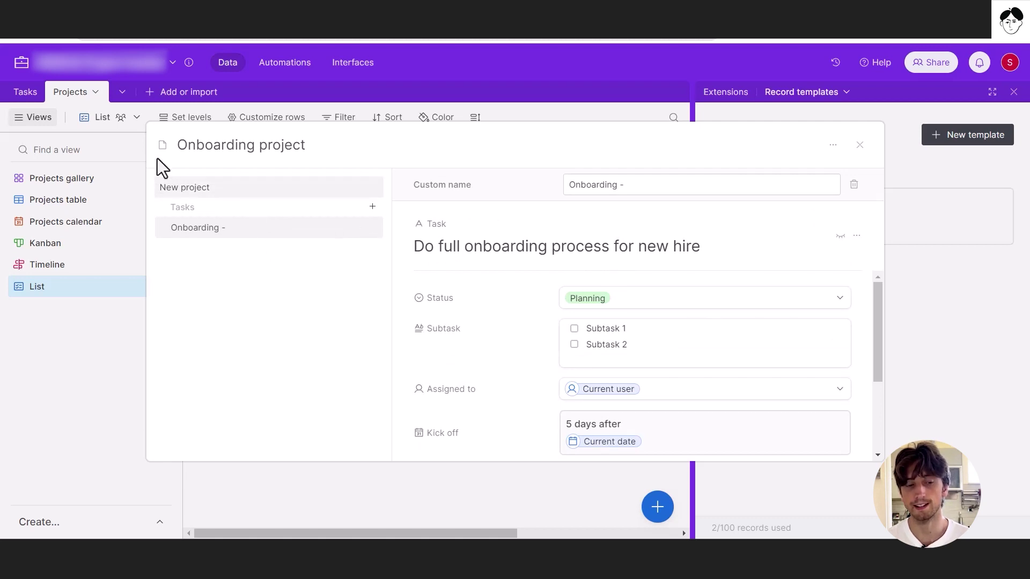
mouse_move(458, 219)
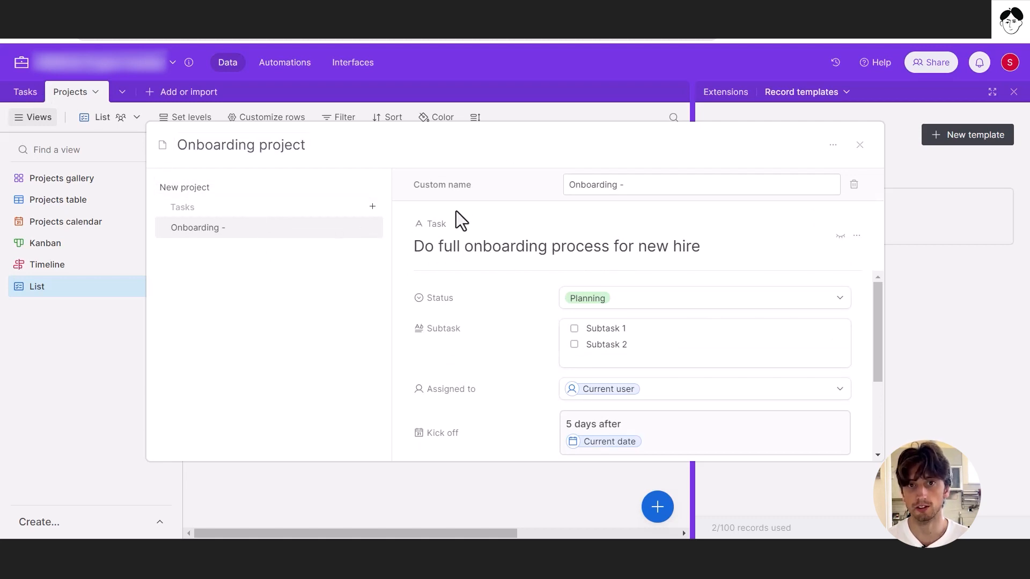
mouse_move(236, 236)
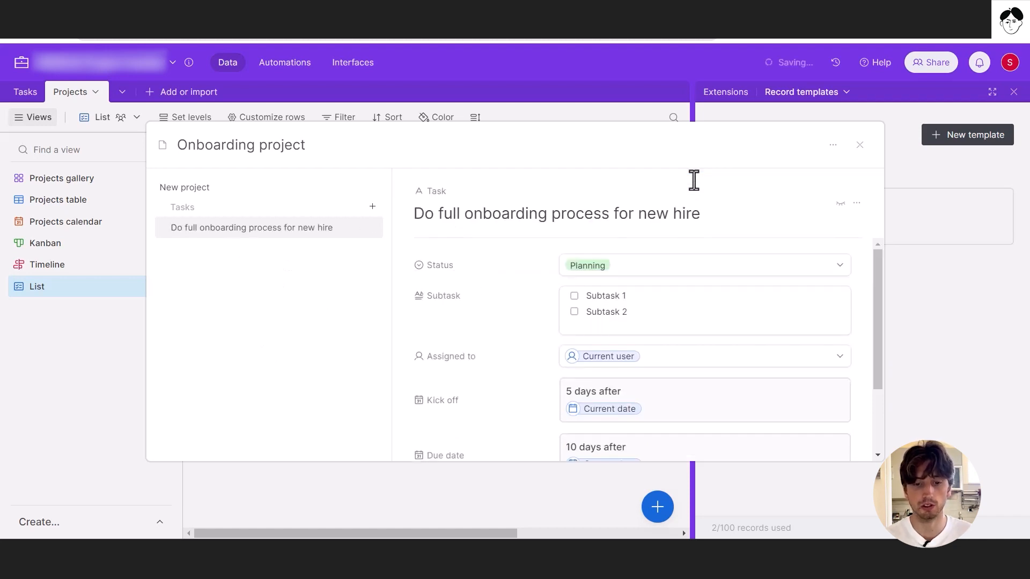
Step: Name the template task 'send email to new hire' and edit its subtask text
text(send email to new hi)
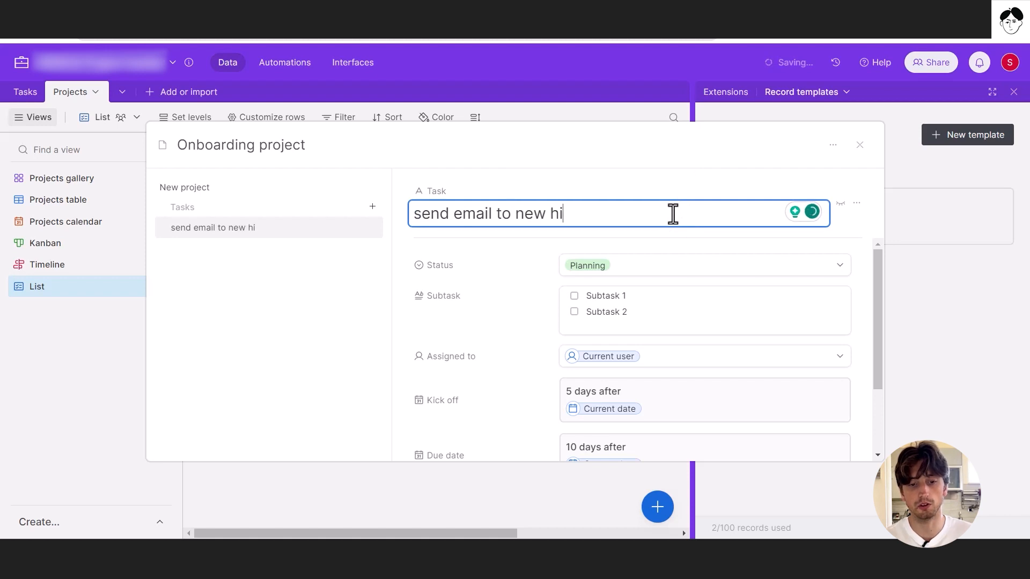
text(re)
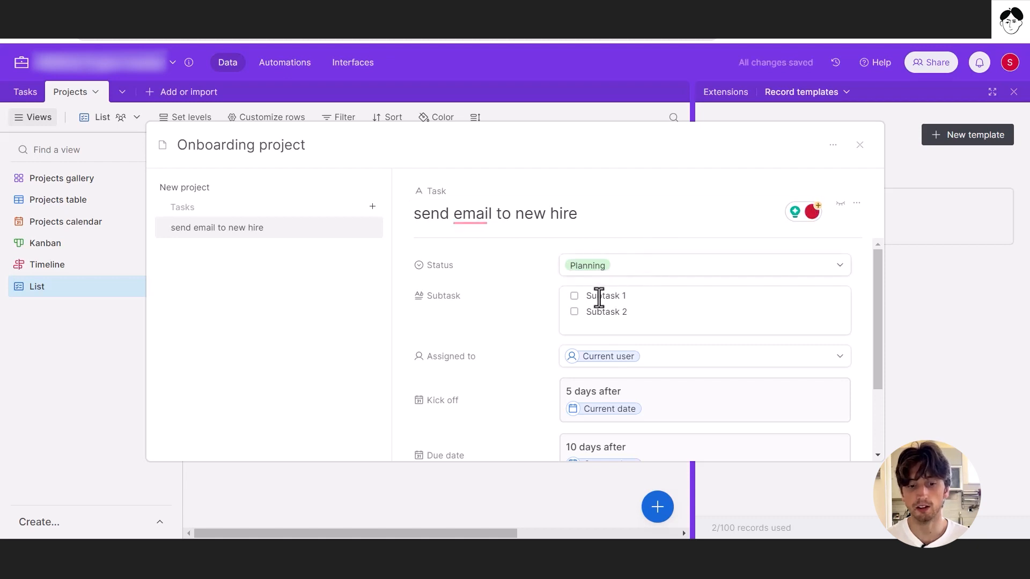
click(631, 312)
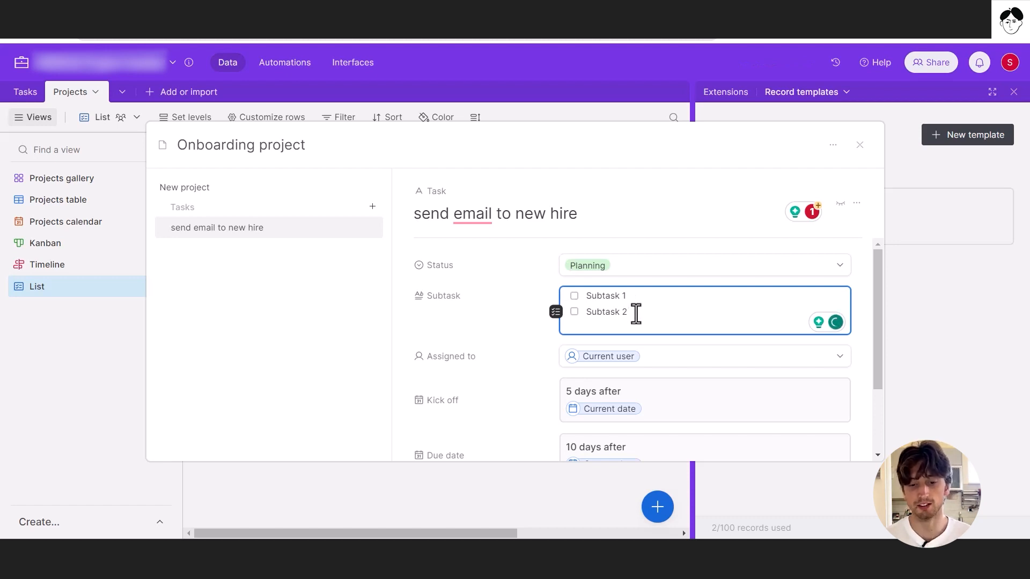
double_click(606, 312)
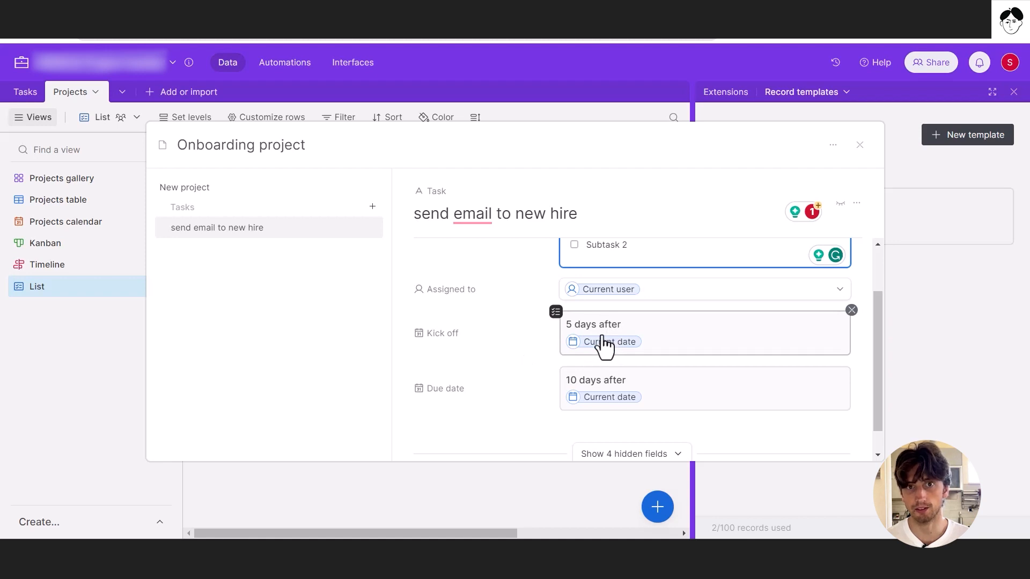
Step: Set the task's Kick off to 5 days after current date, due 10 days after
click(602, 333)
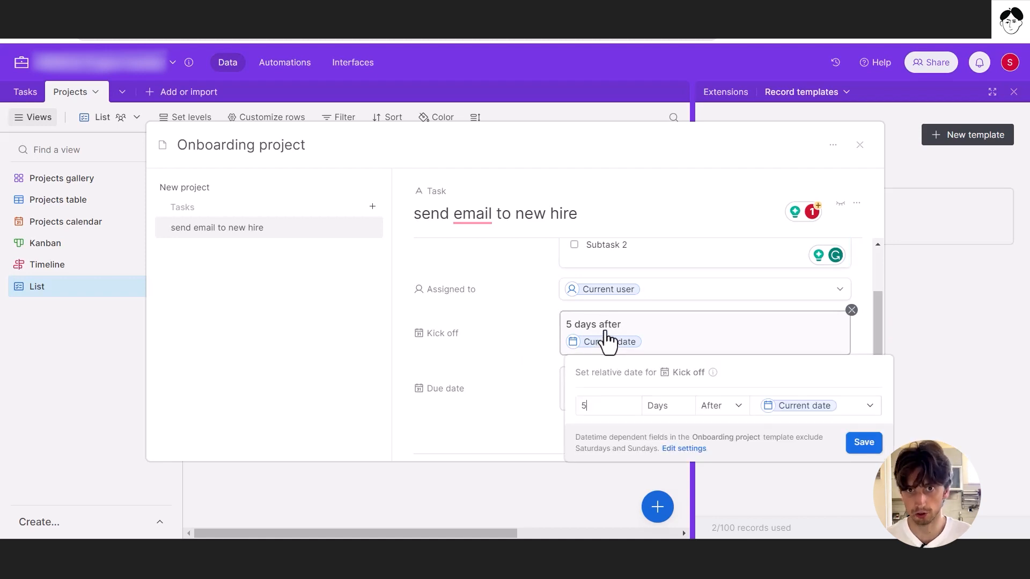
mouse_move(616, 380)
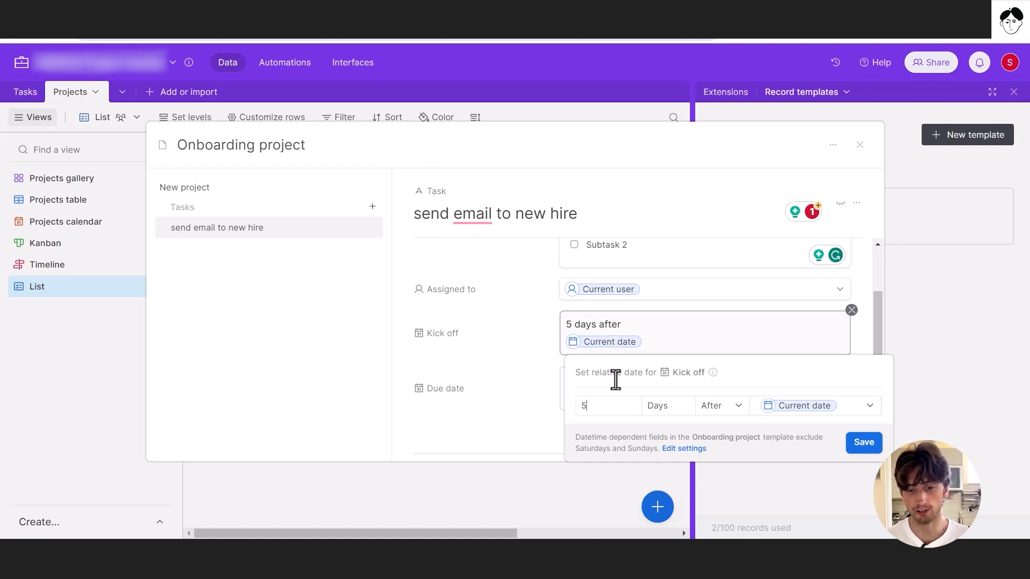
mouse_move(701, 395)
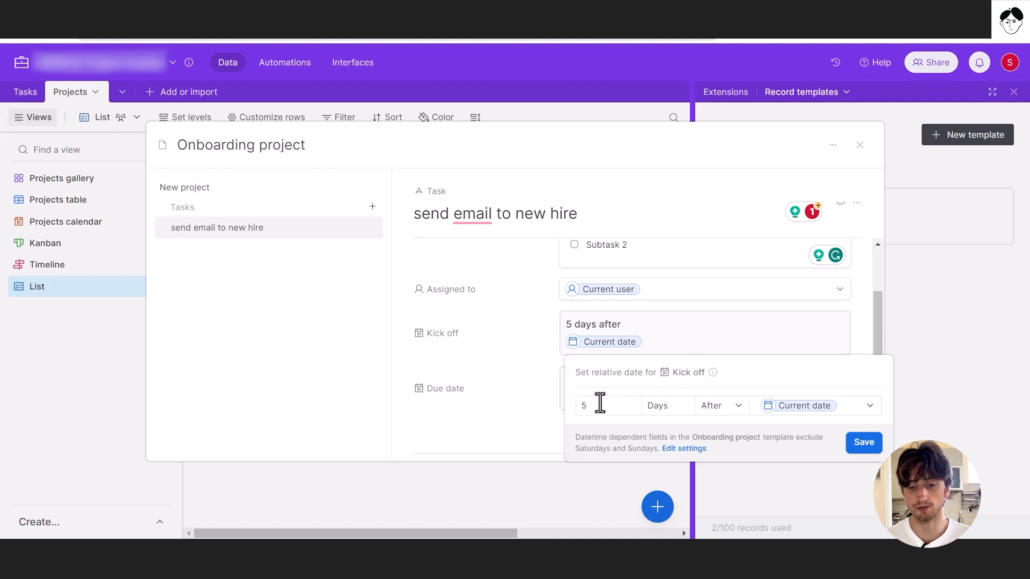
click(722, 406)
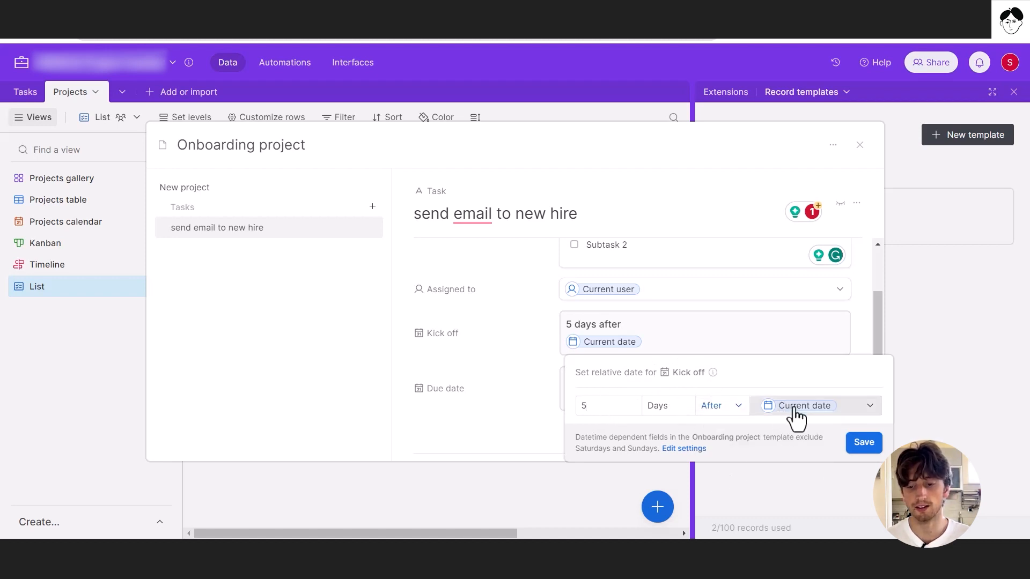
click(807, 406)
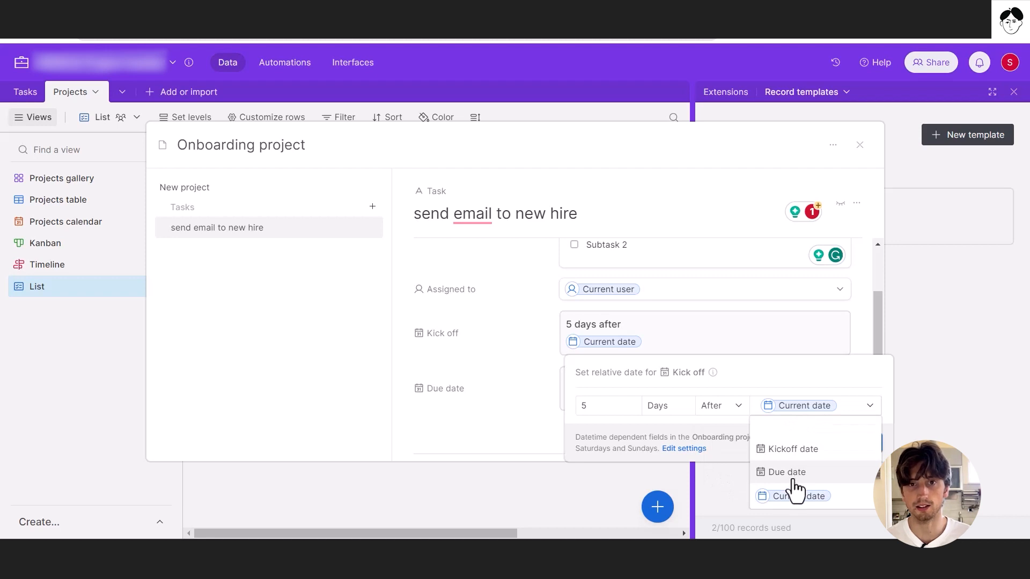
mouse_move(788, 491)
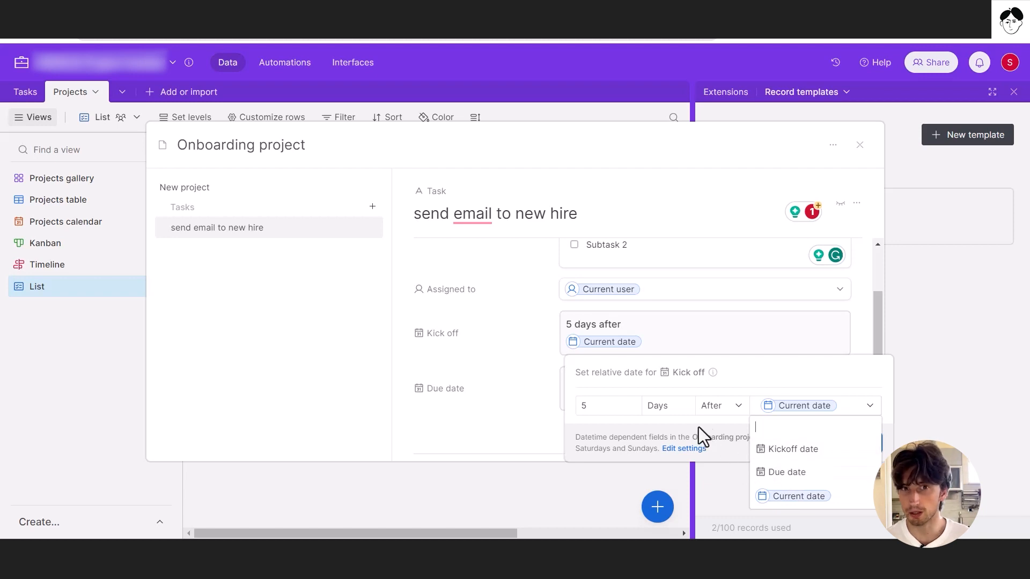
mouse_move(700, 432)
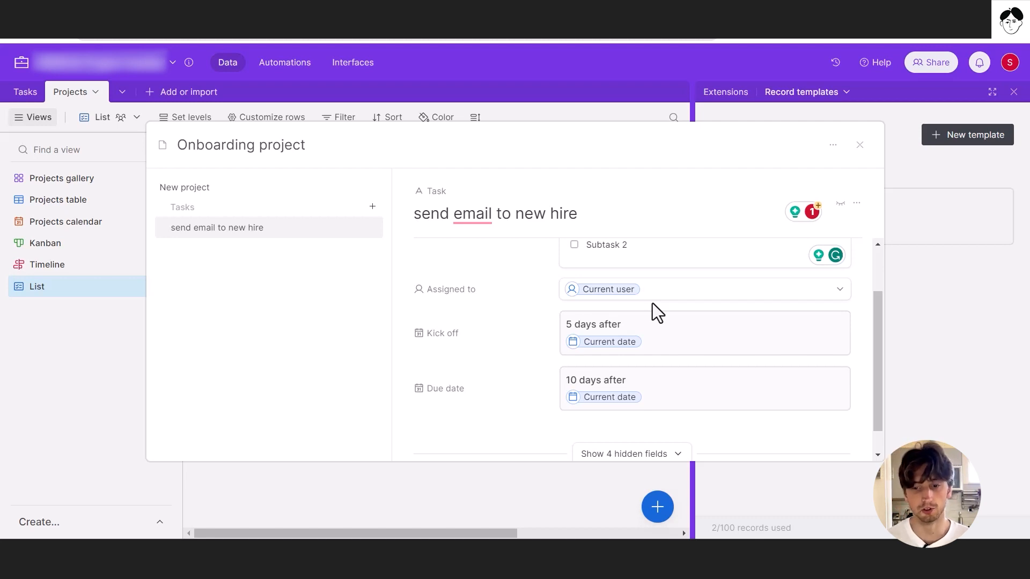
mouse_move(637, 283)
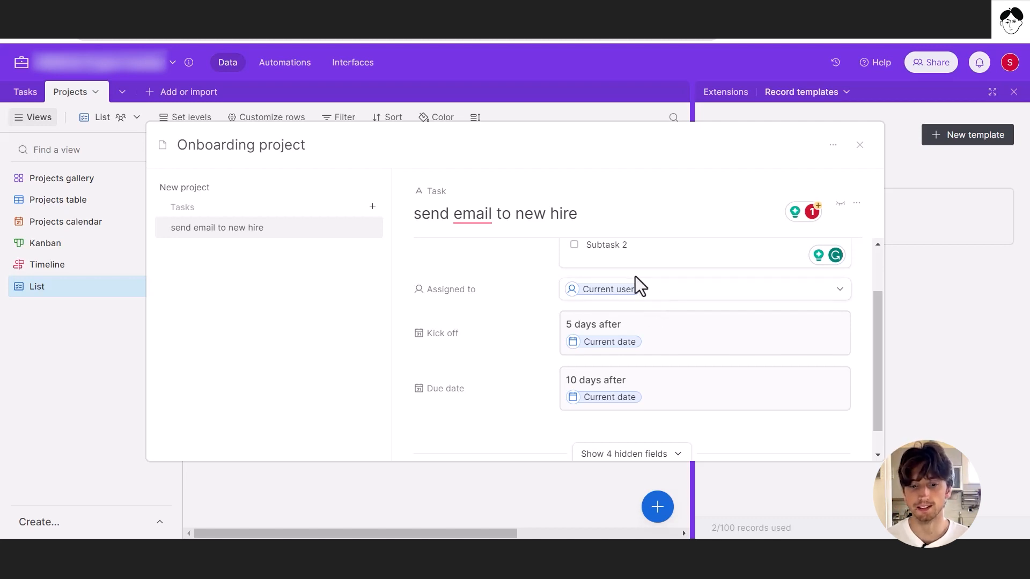
scroll(down, 3)
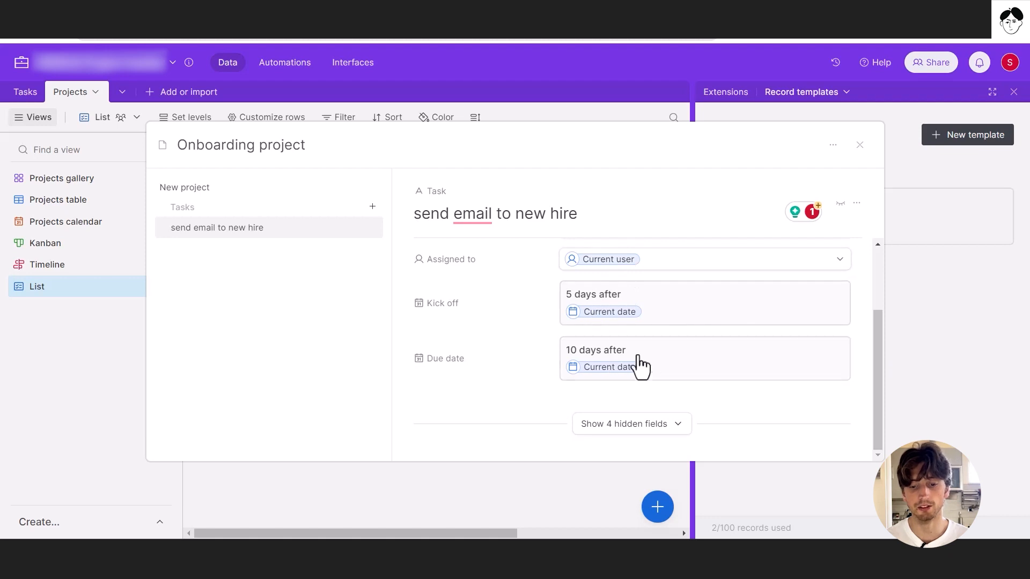
click(631, 424)
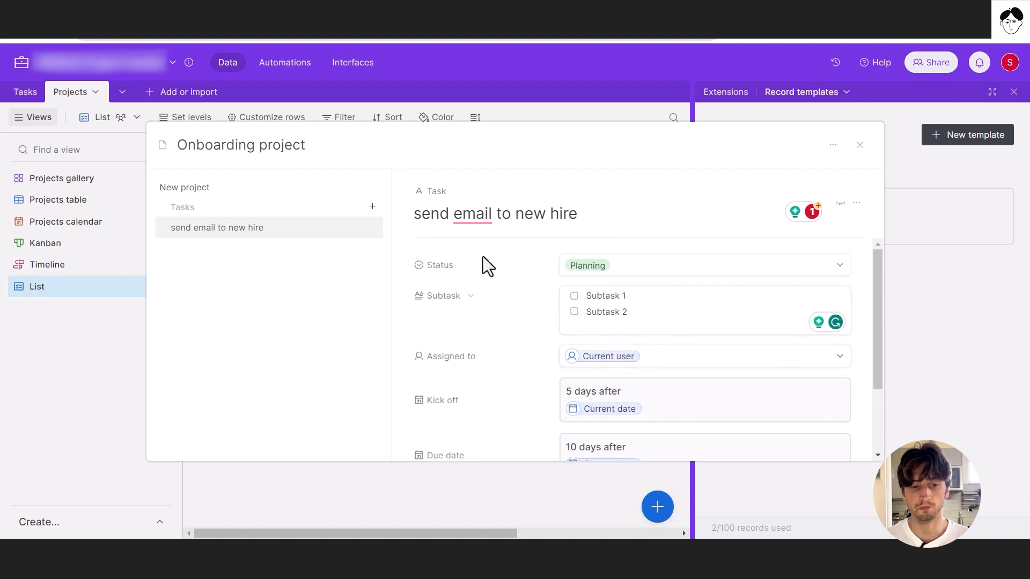
Step: Add 'task 2' to the template's Tasks, leaving Planning status and no dates
click(372, 207)
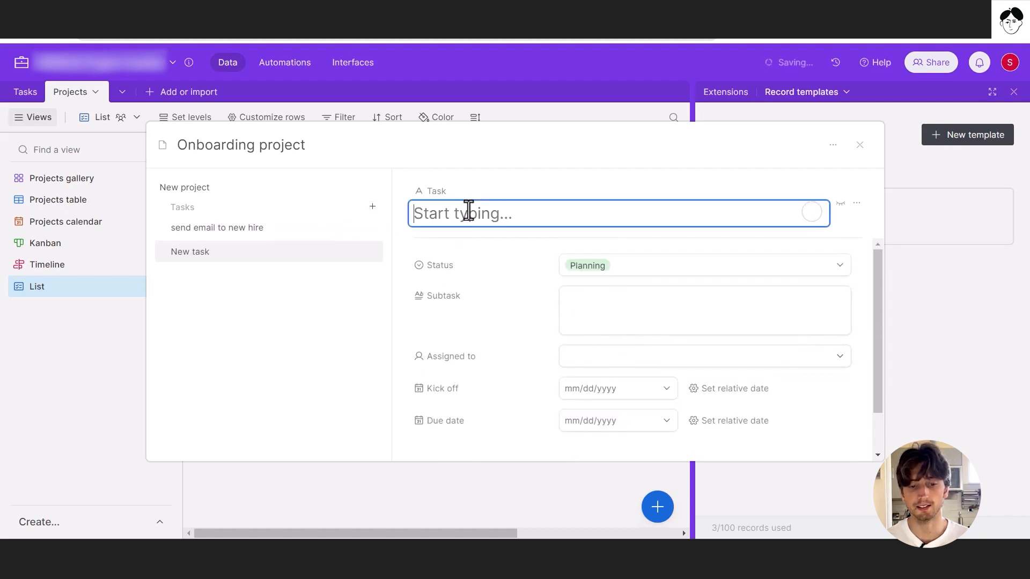
text(task 2)
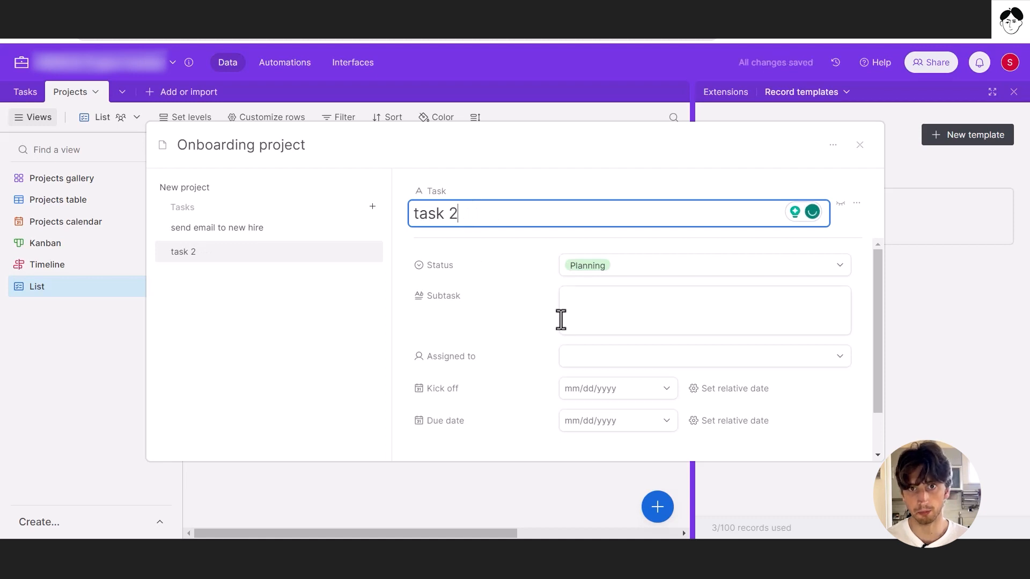
click(728, 388)
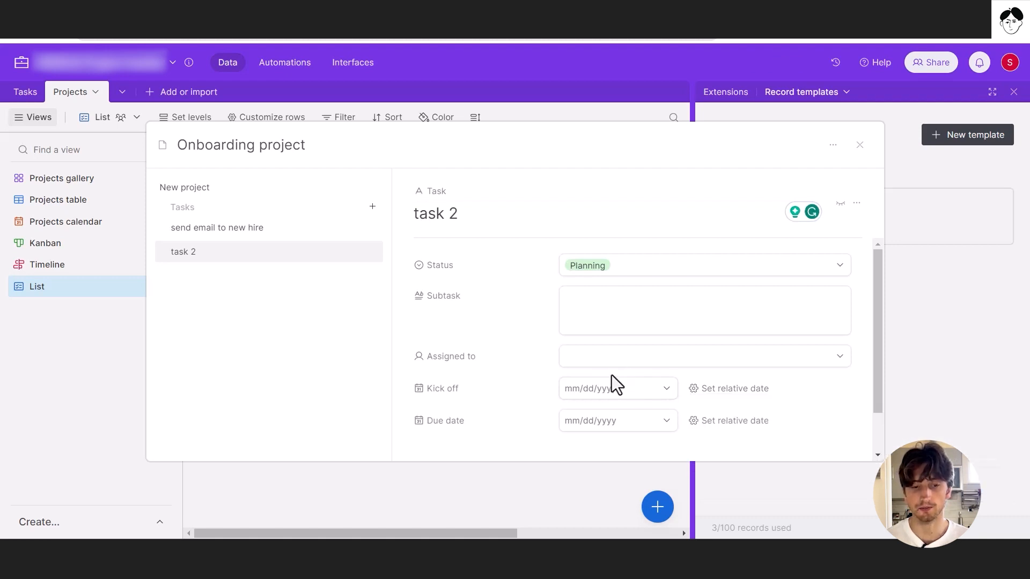
mouse_move(860, 145)
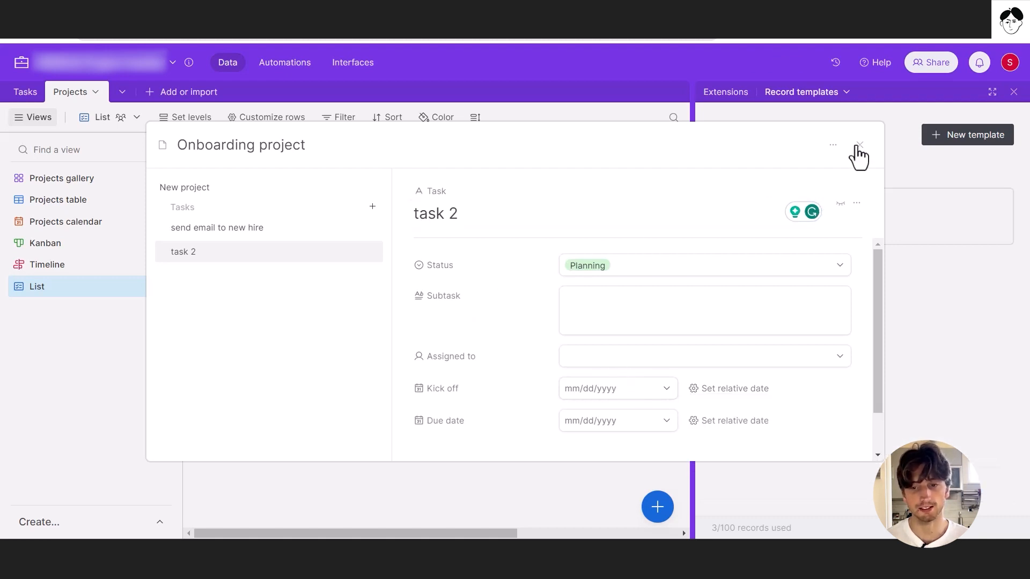
Step: Close the template editor and check that Onboarding project now shows 3 records
click(860, 146)
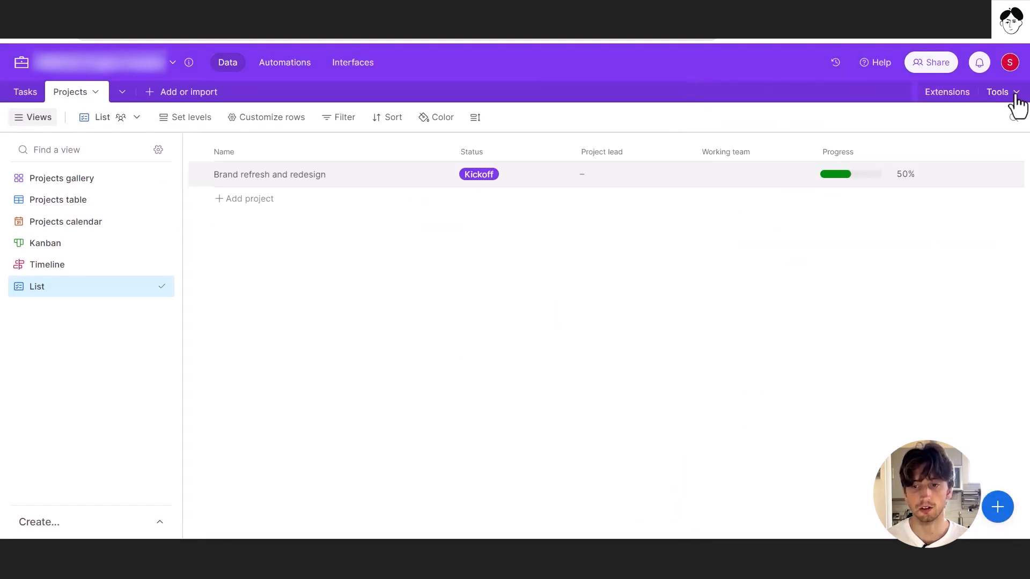
click(998, 92)
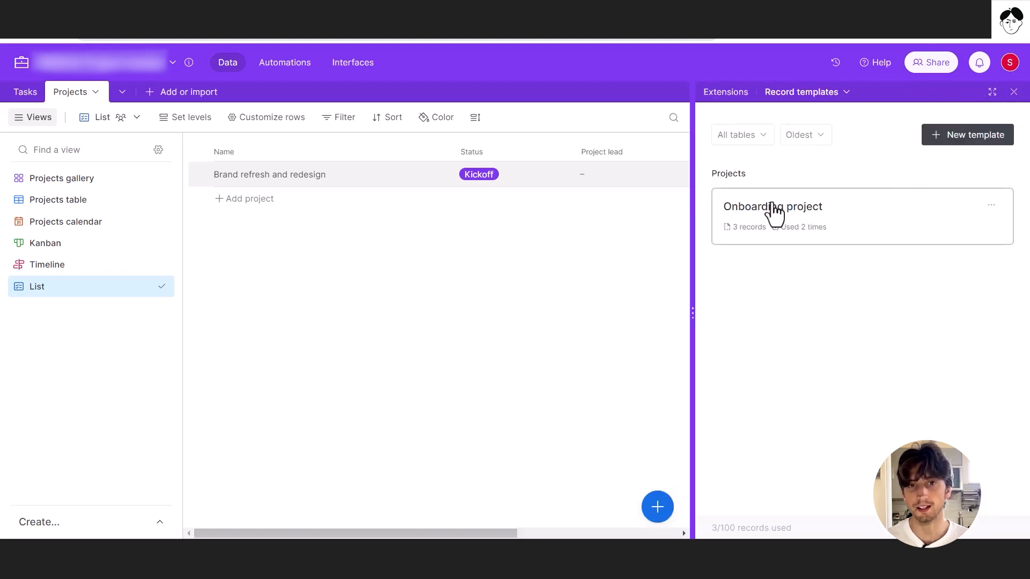
mouse_move(773, 208)
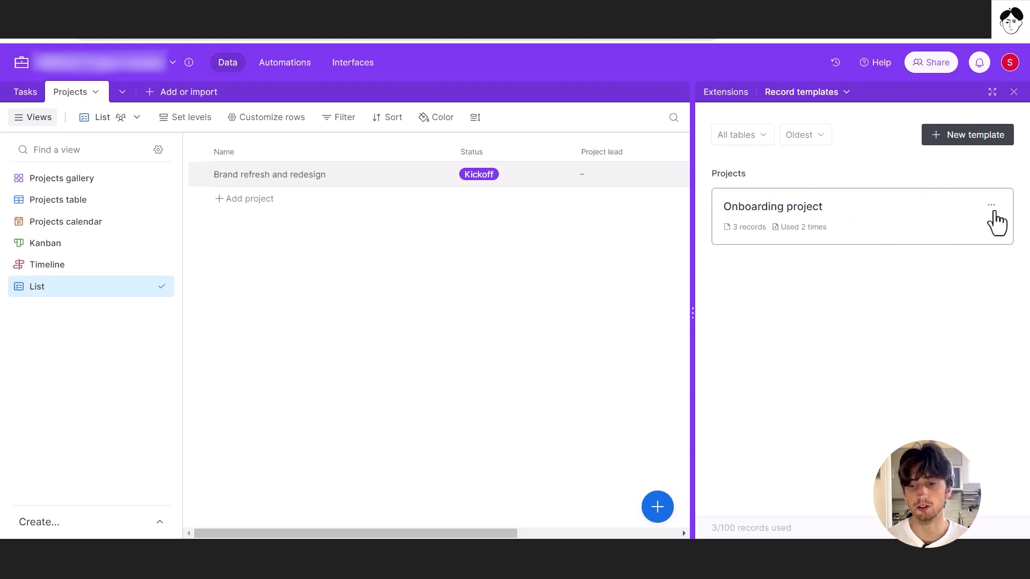
click(991, 204)
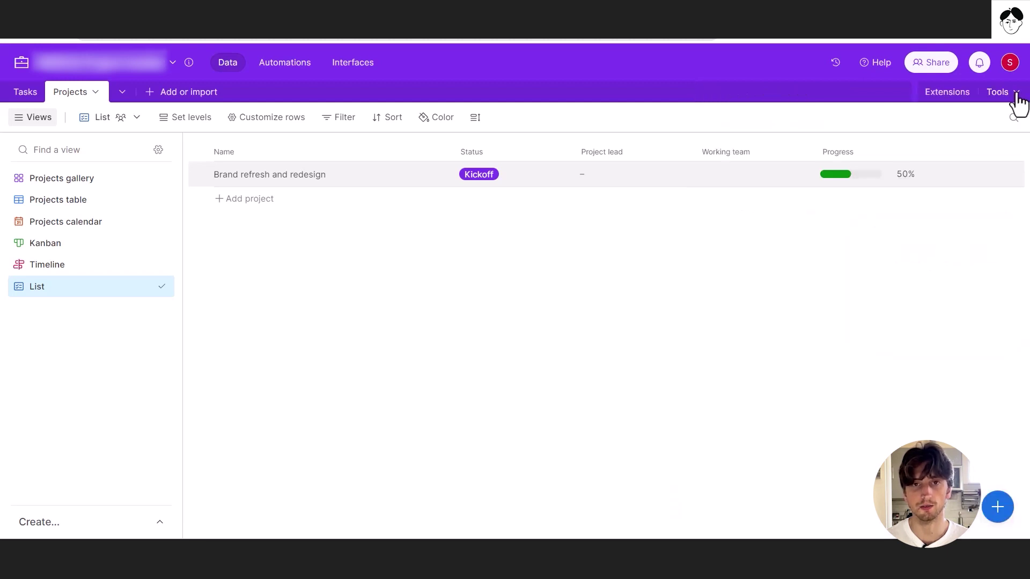
mouse_move(476, 200)
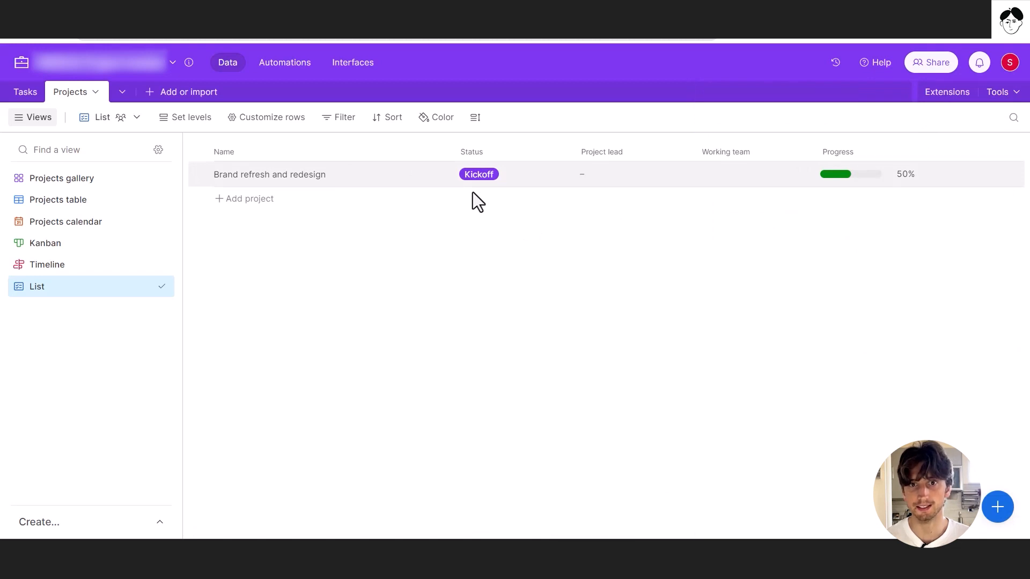
Step: Create 'test project', apply the Onboarding project template, and inspect its linked tasks
click(243, 199)
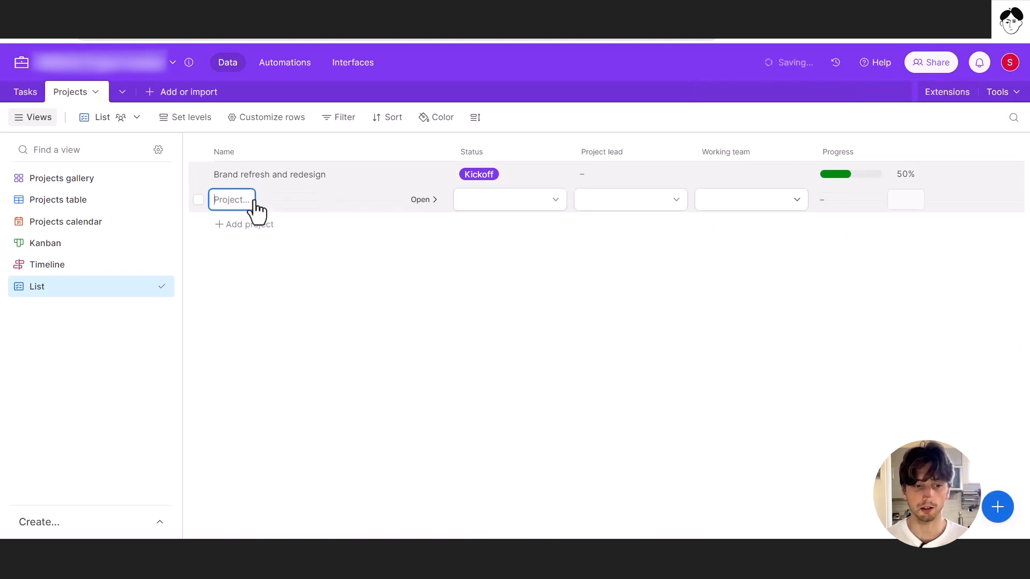
text(test project)
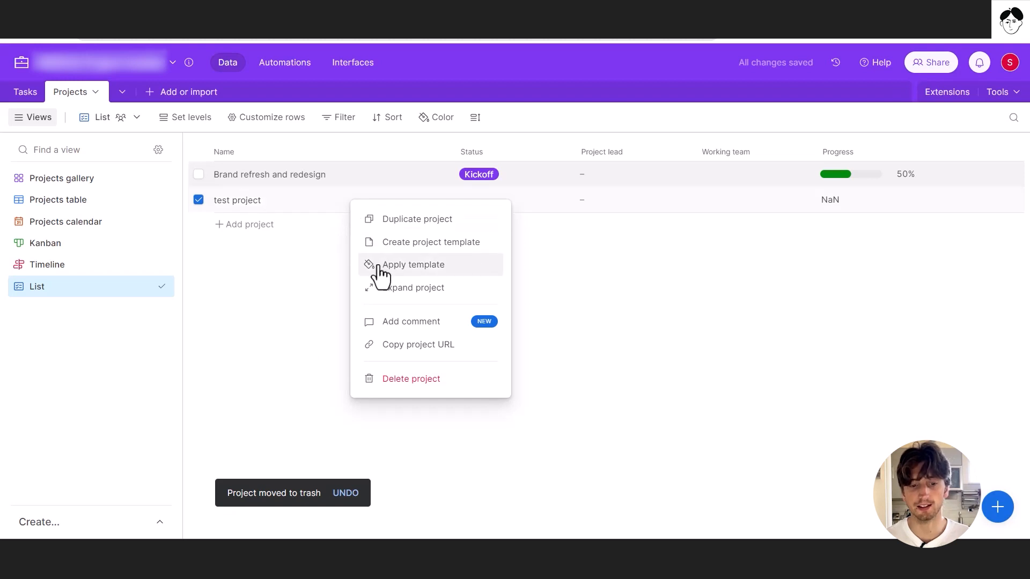
click(413, 264)
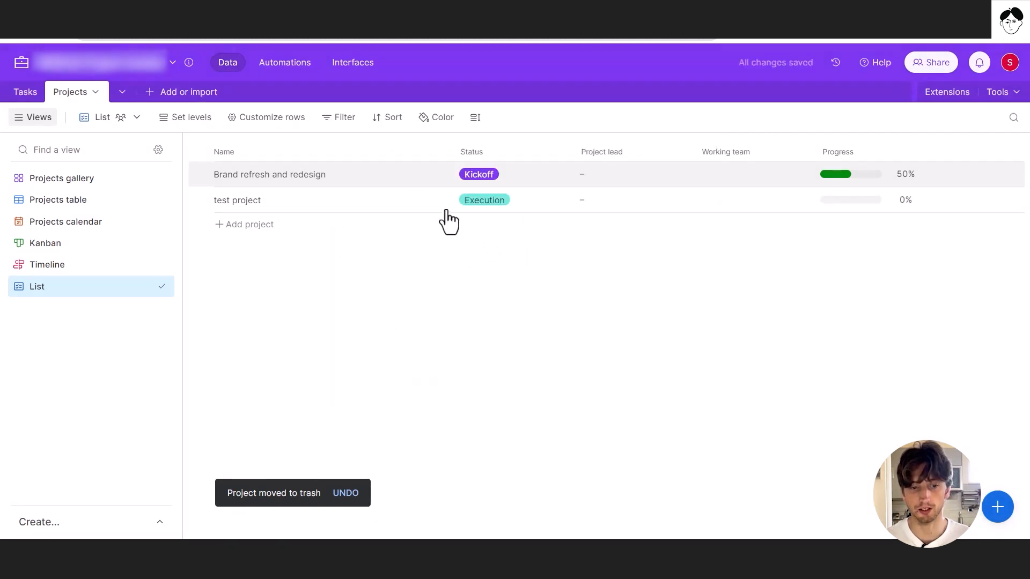
click(237, 200)
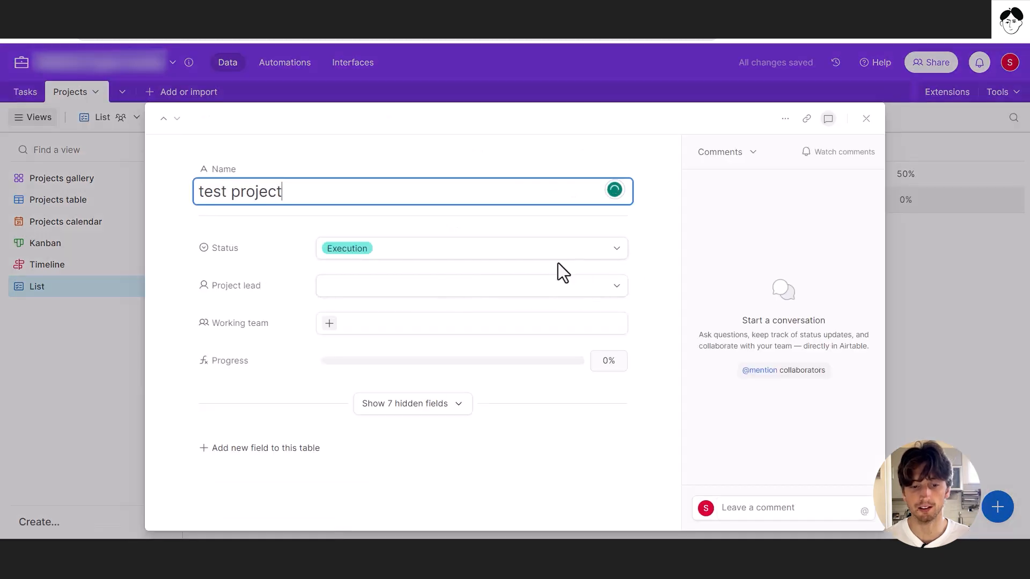
scroll(down, 3)
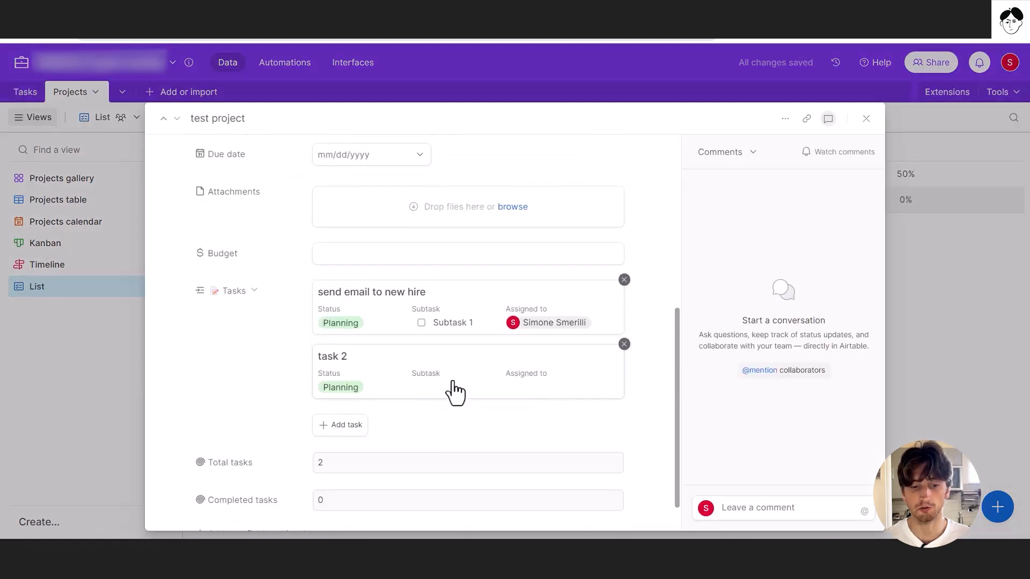
scroll(down, 3)
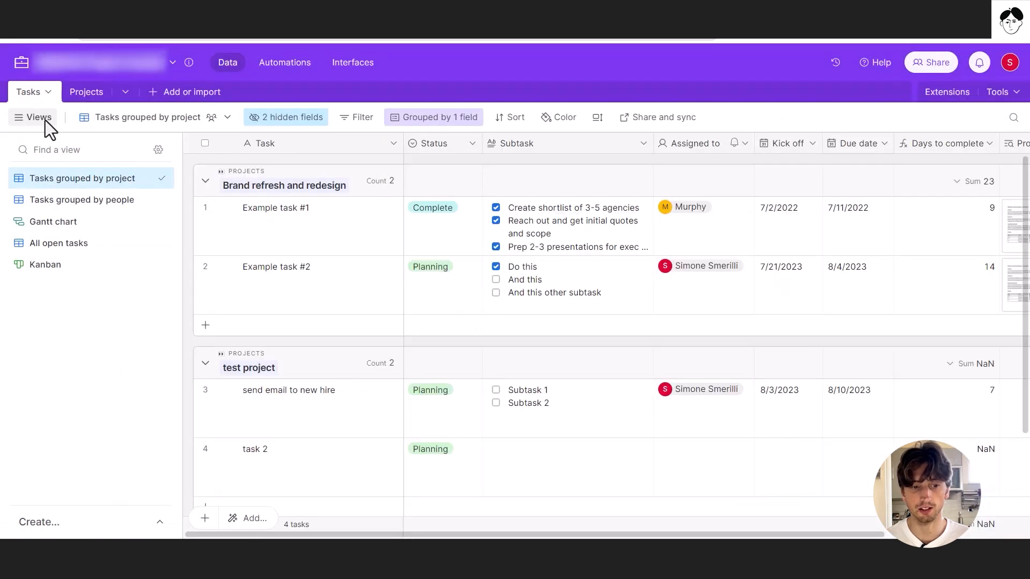
Step: Collapse the Brand refresh and redesign task group and return to the Projects table
click(205, 180)
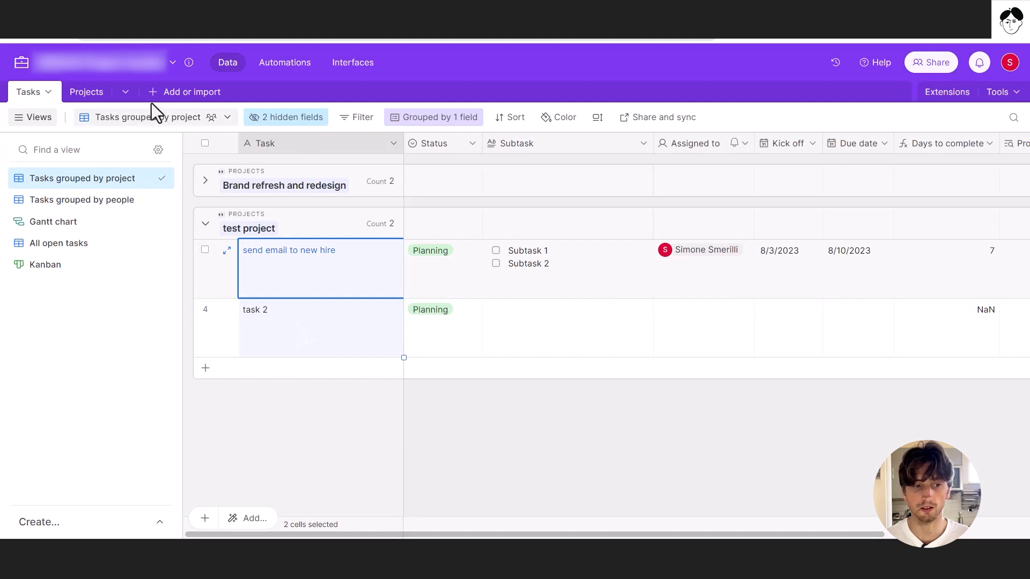
click(87, 91)
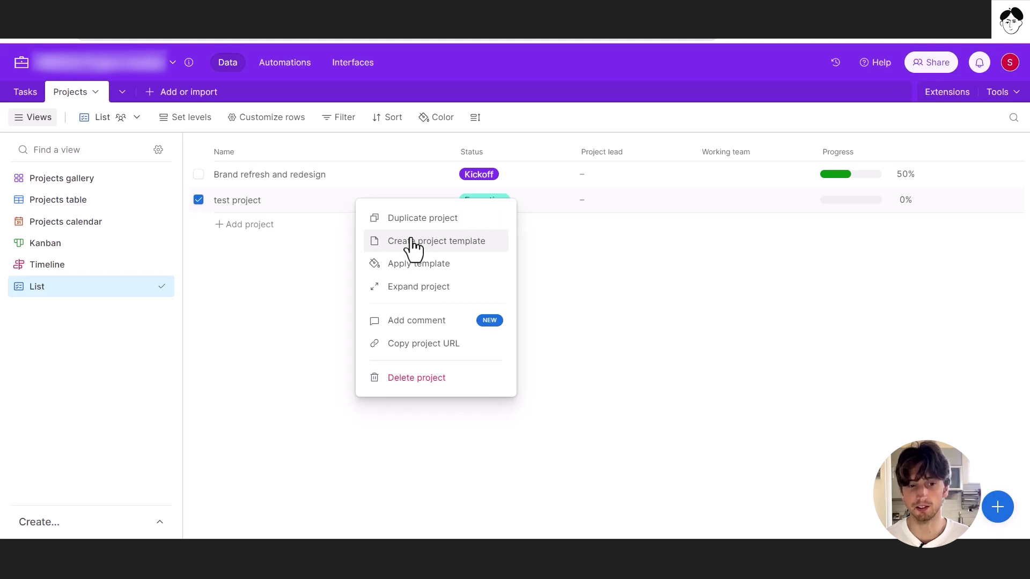
mouse_move(63, 100)
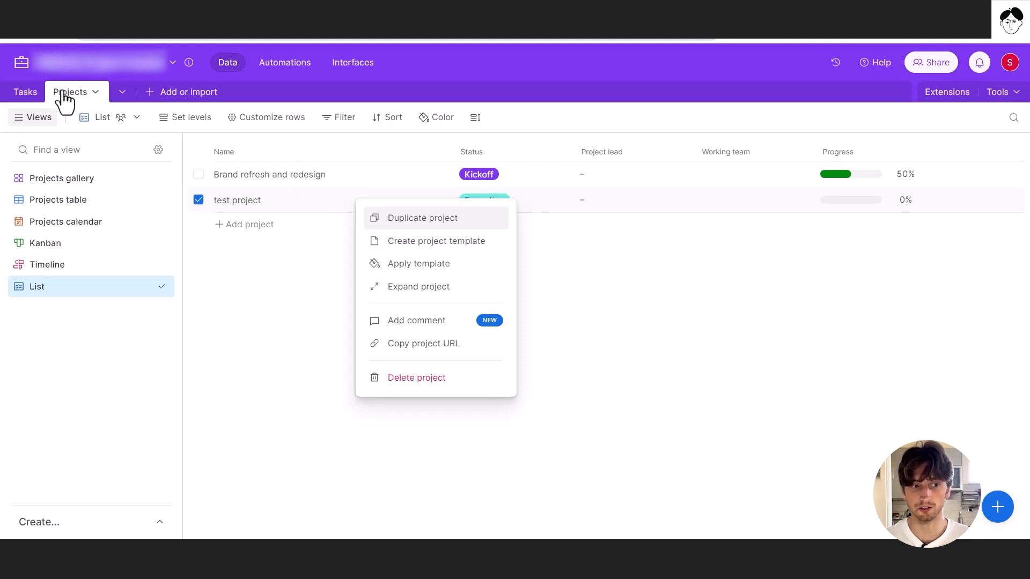
Step: Switch to the Tasks table and bring up the context menu for task 2
click(25, 92)
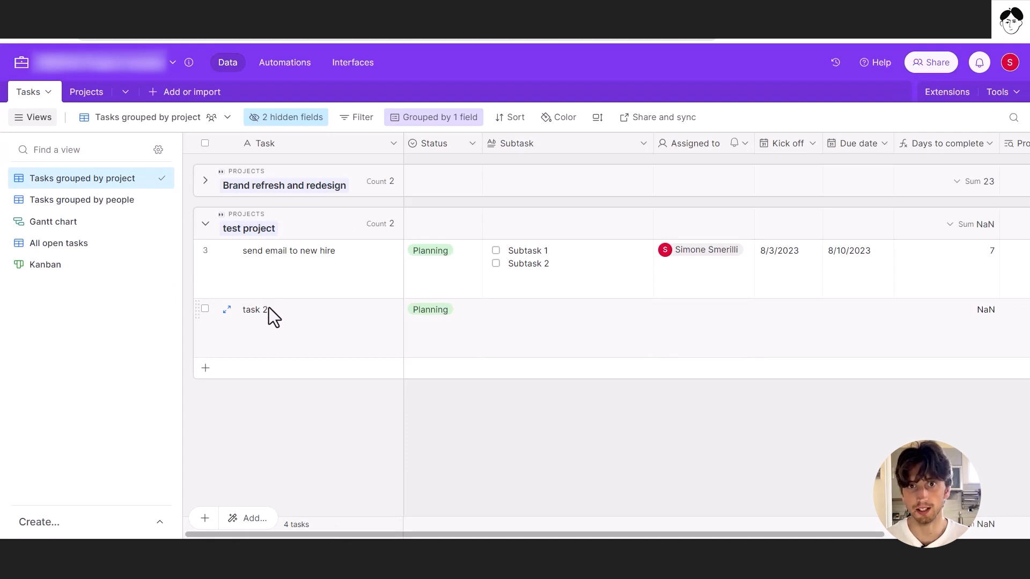
mouse_move(292, 282)
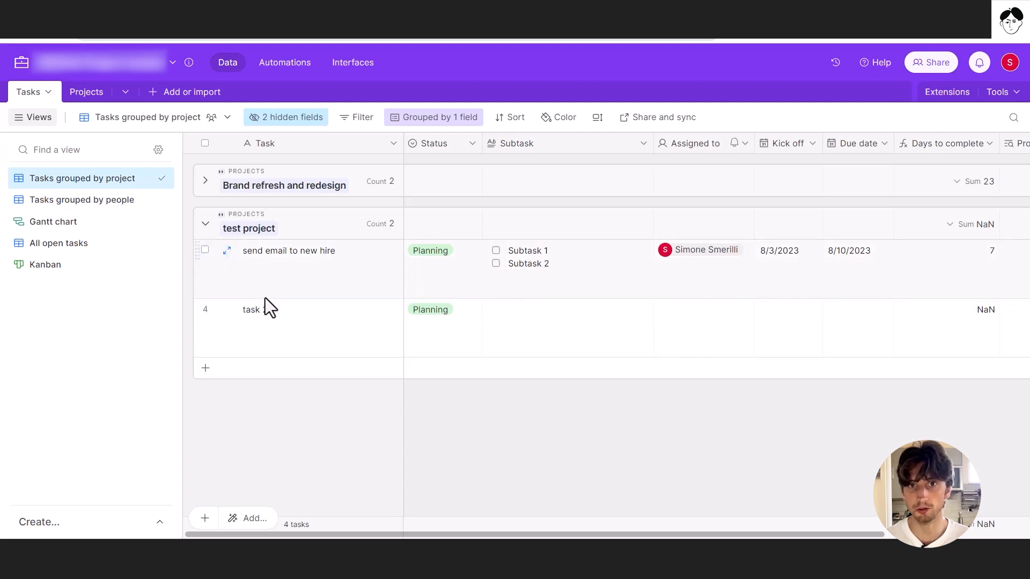
right_click(259, 309)
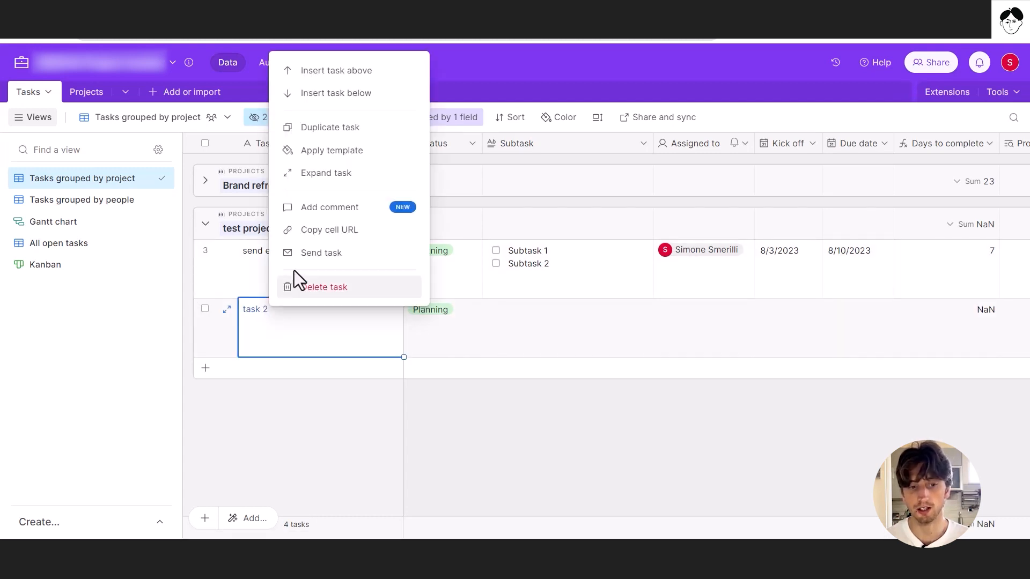